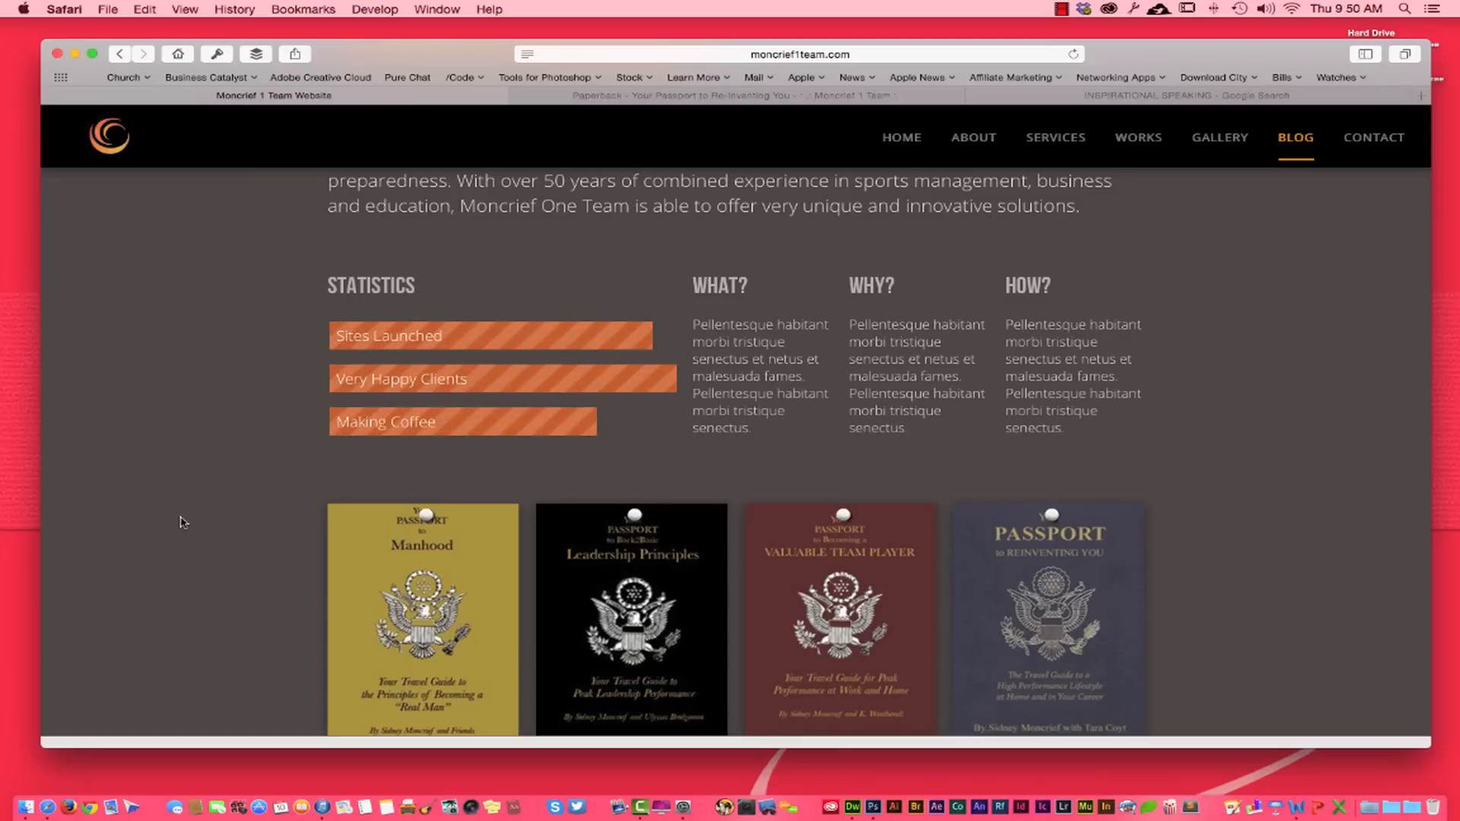
Step: Scroll the moncrief1team.com page past Statistics and Passport books to the Team Enhancement services
scroll(up, 3)
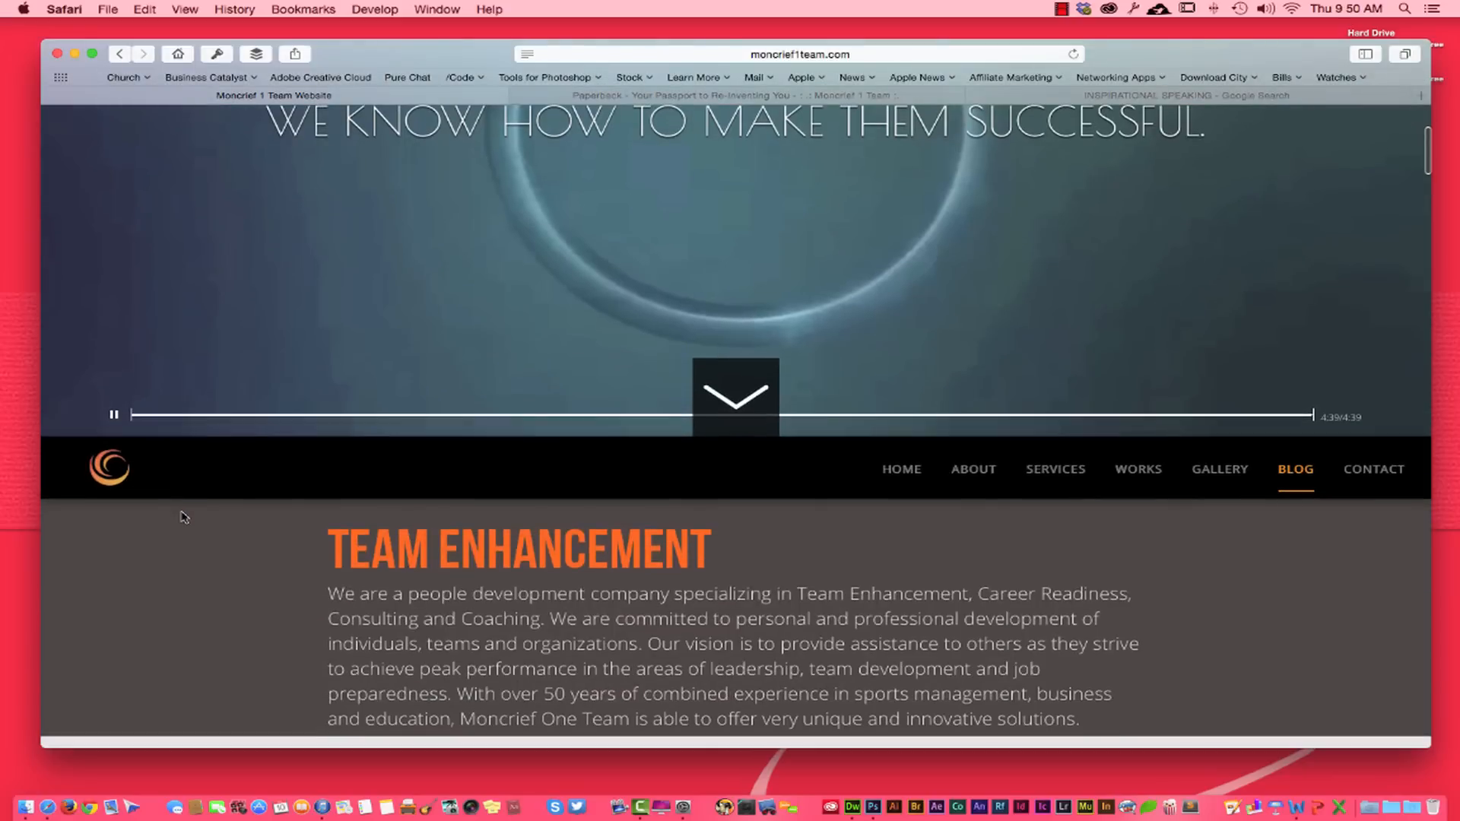
scroll(down, 3)
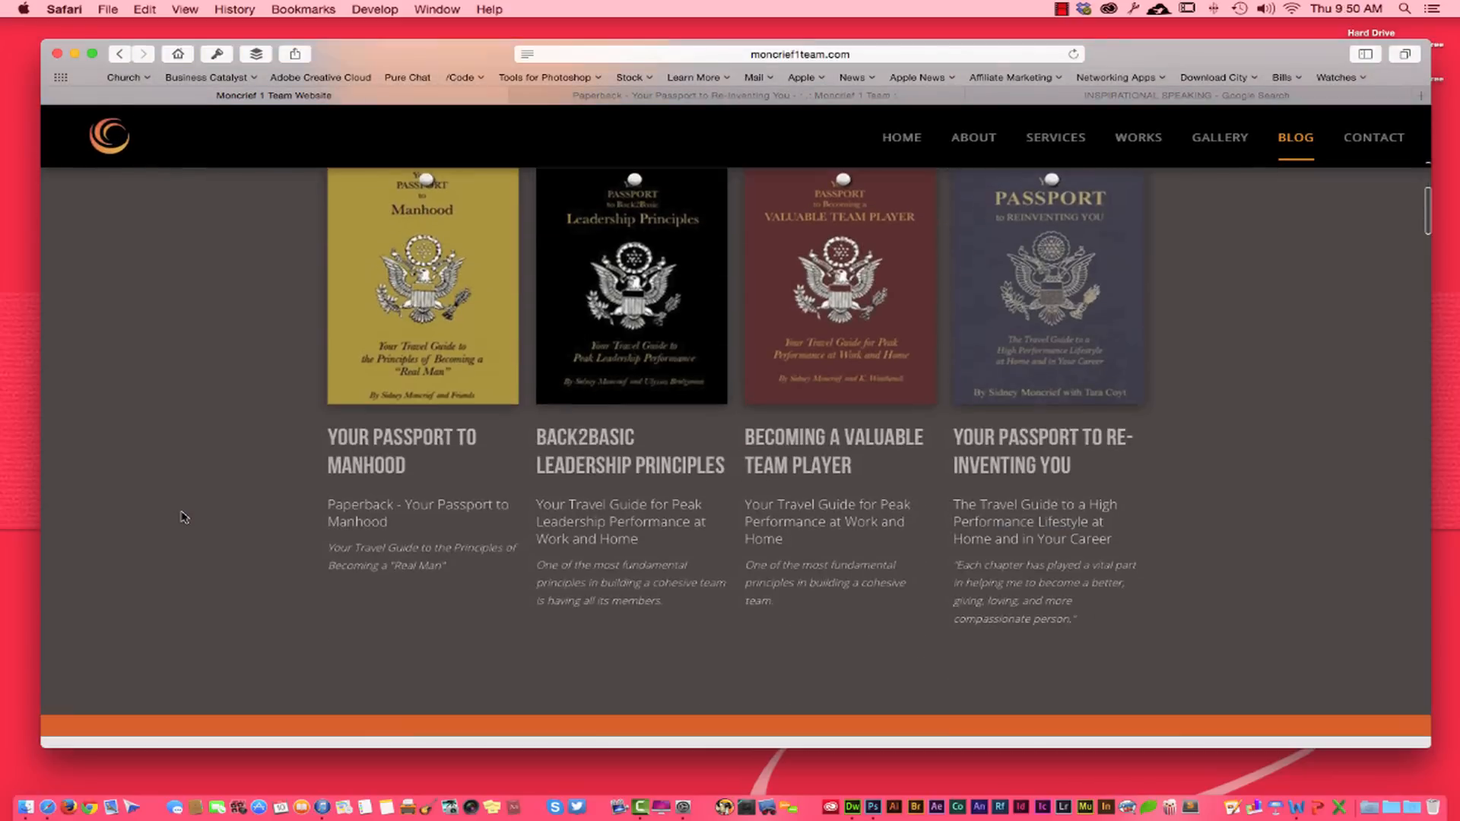
scroll(up, 3)
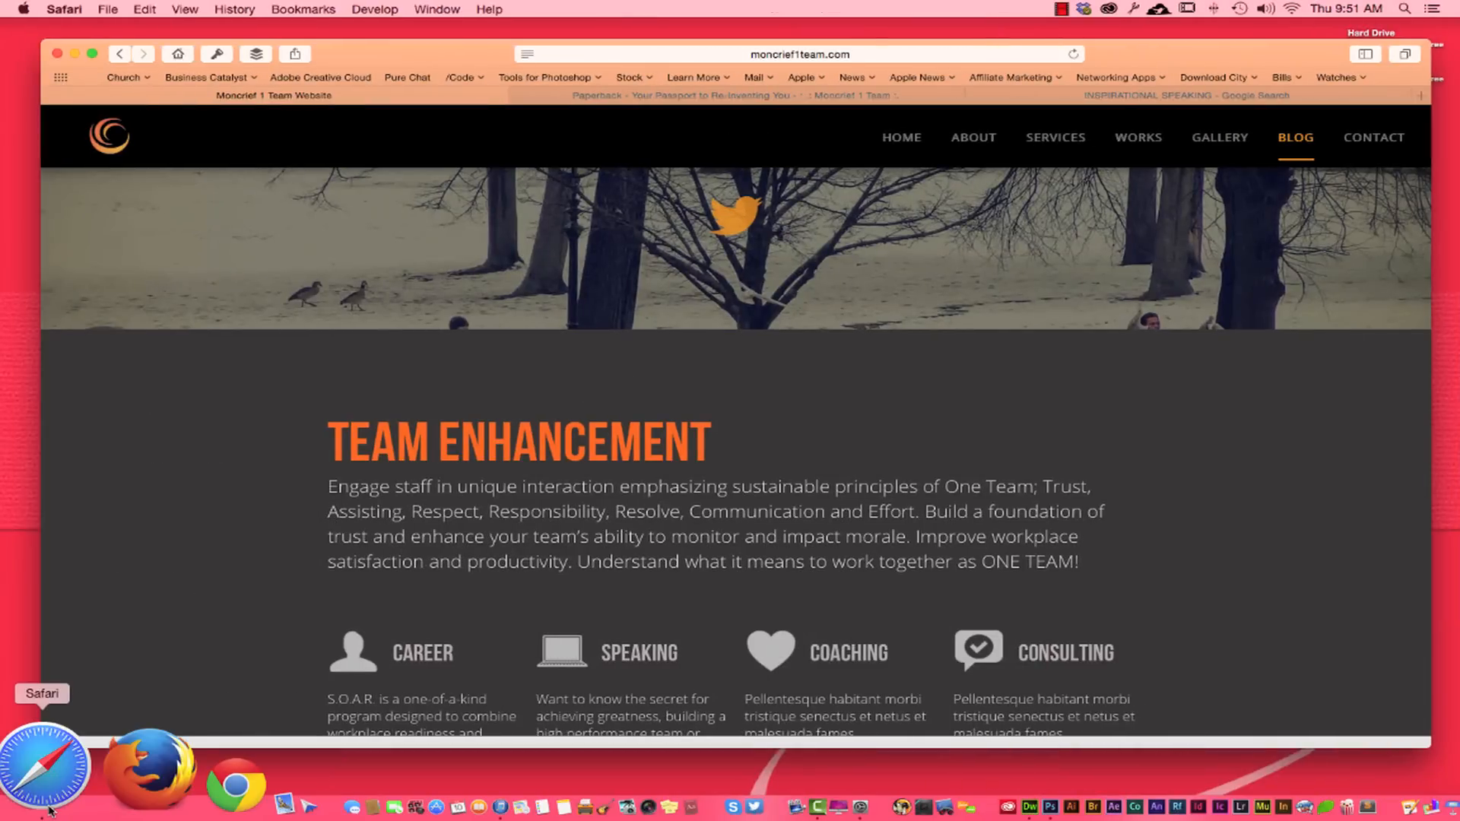
Step: Bring up Safari's Dock Options menu to assign it to This Desktop
right_click(41, 761)
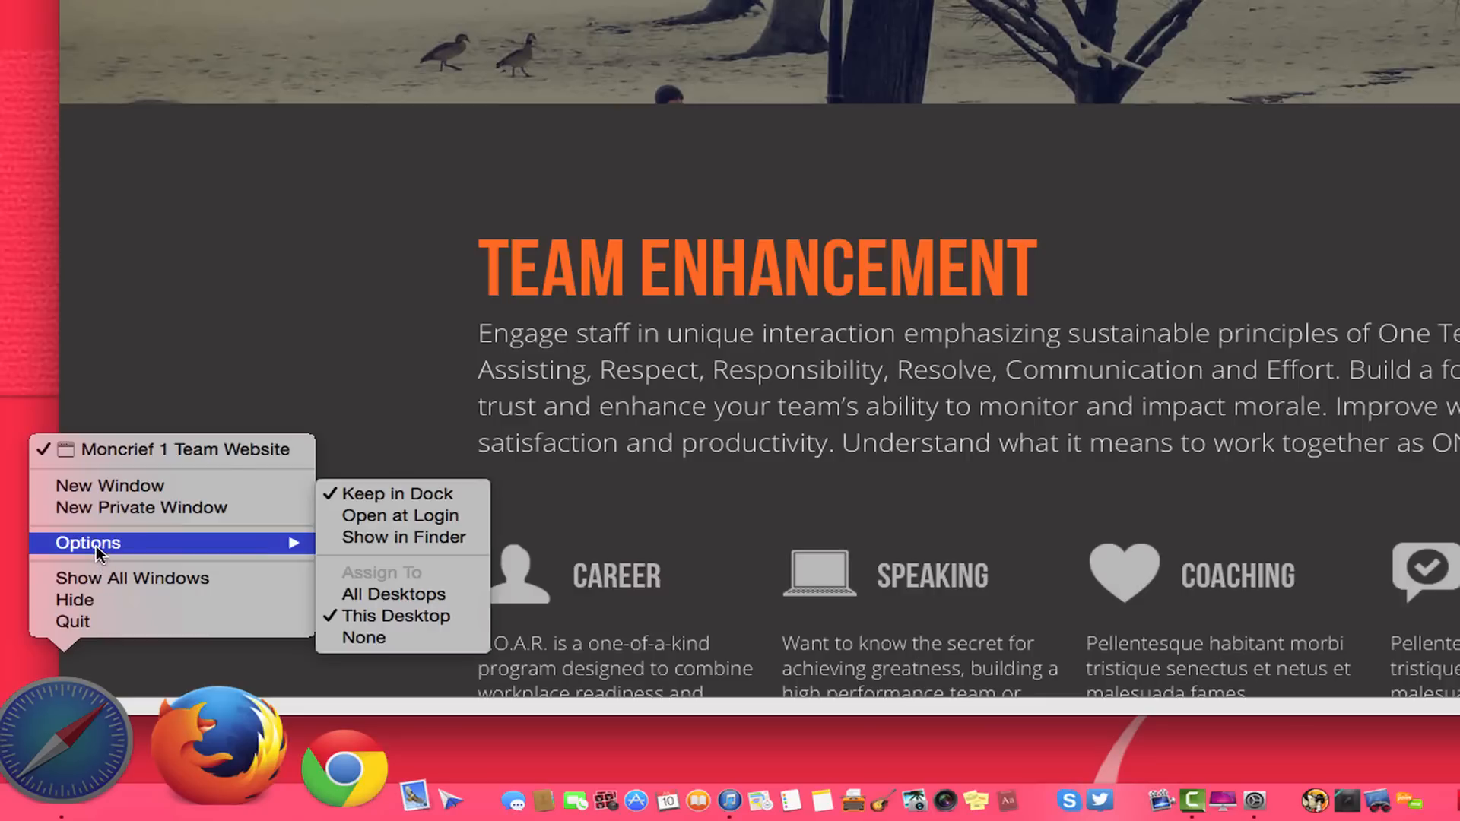
mouse_move(395, 615)
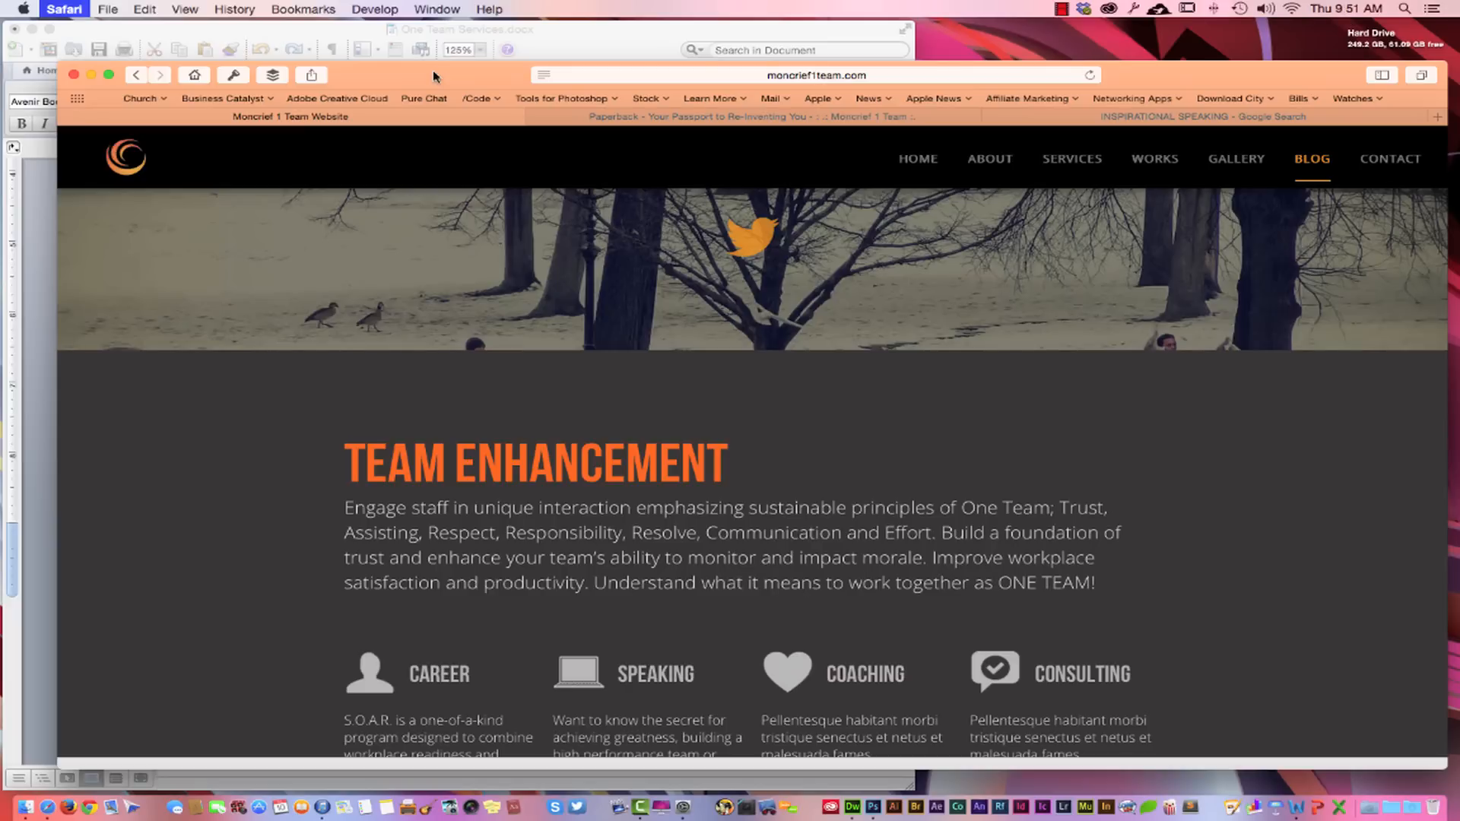
Step: Select the inspirational speaking sentence in Word, then switch to Desktop 1 via Mission Control
click(463, 28)
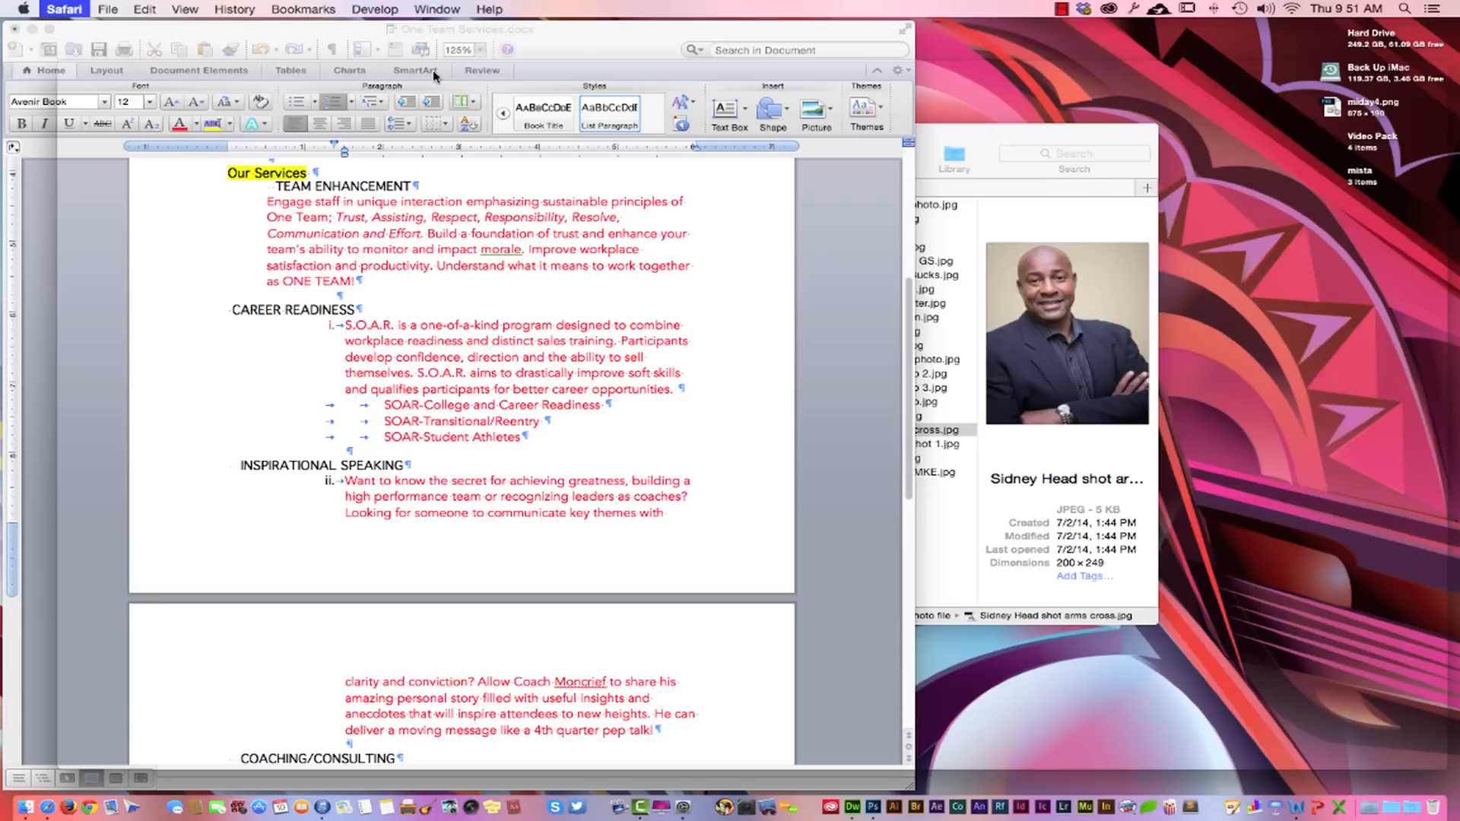
drag(345, 480, 688, 496)
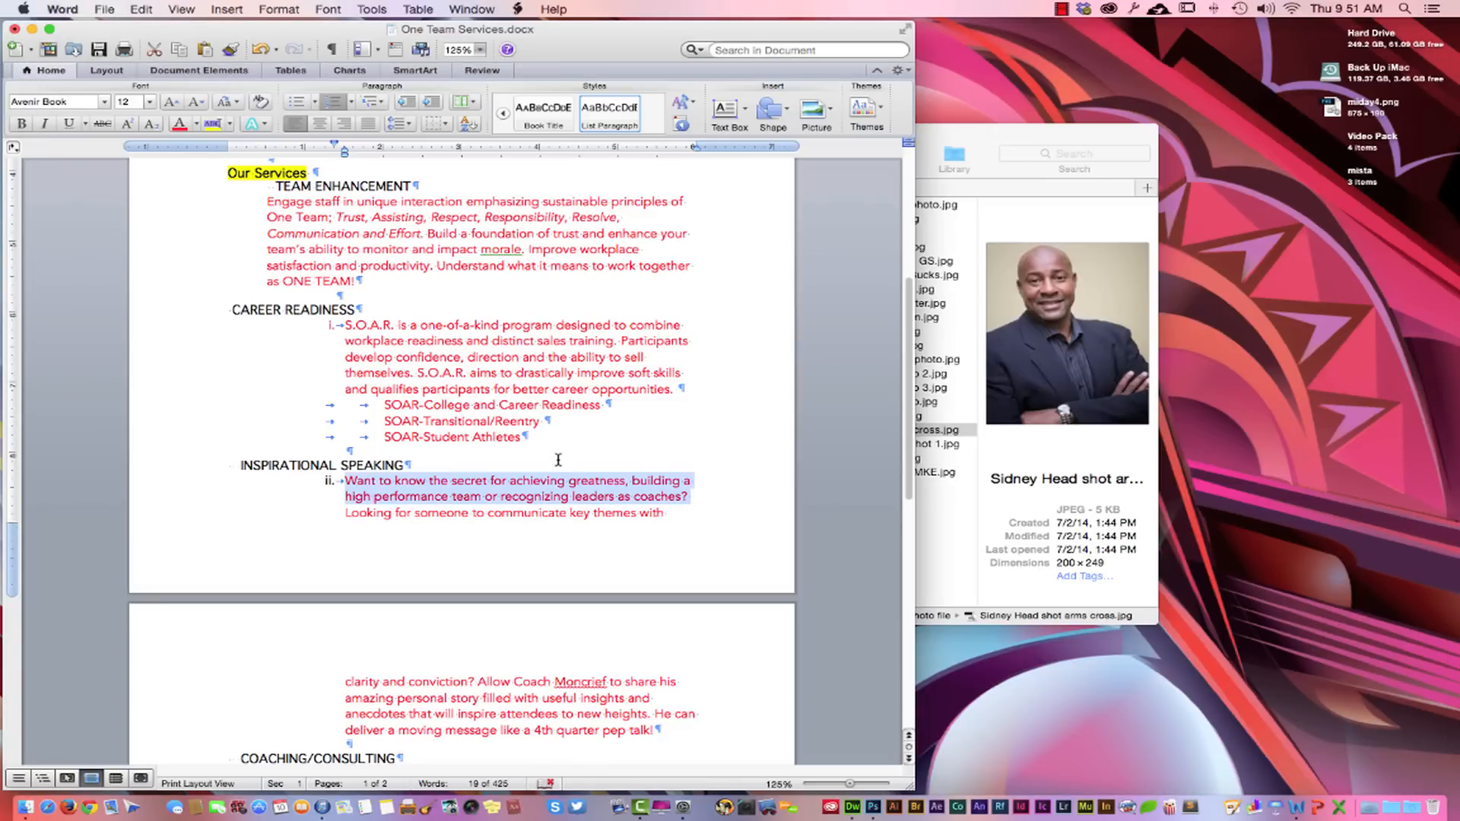
mouse_move(393, 610)
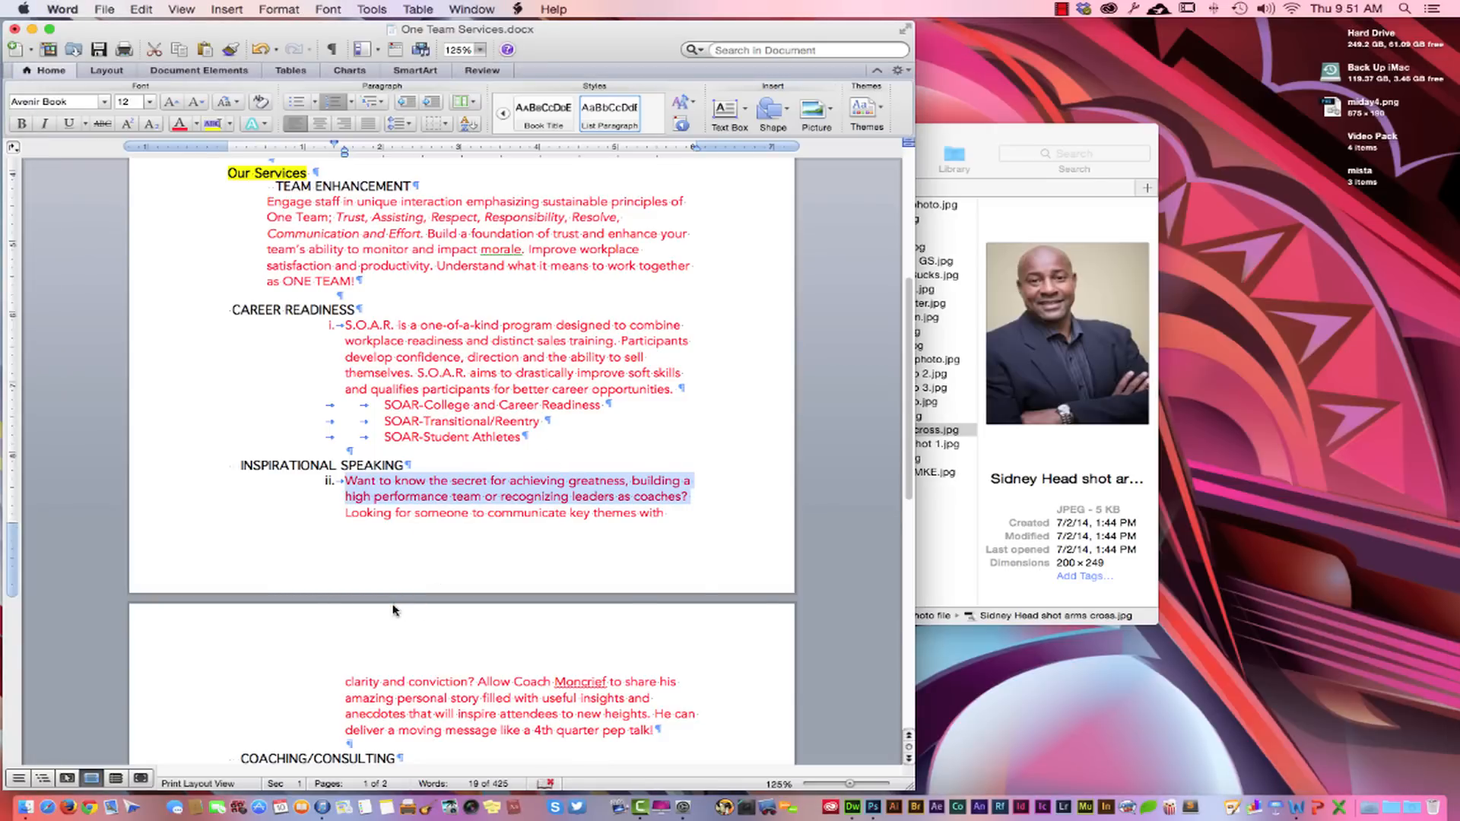
key(mission_control)
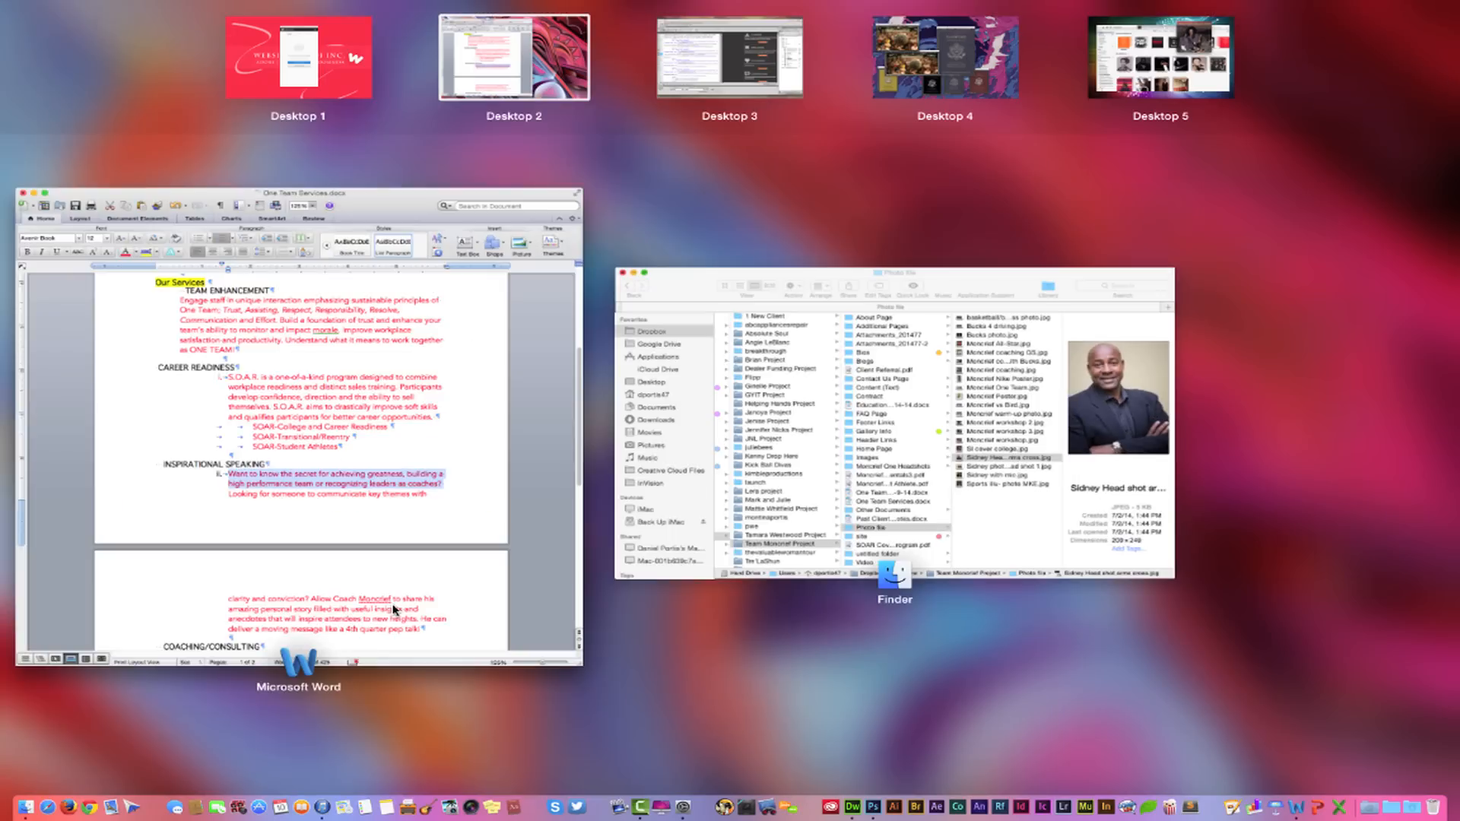
mouse_move(549, 75)
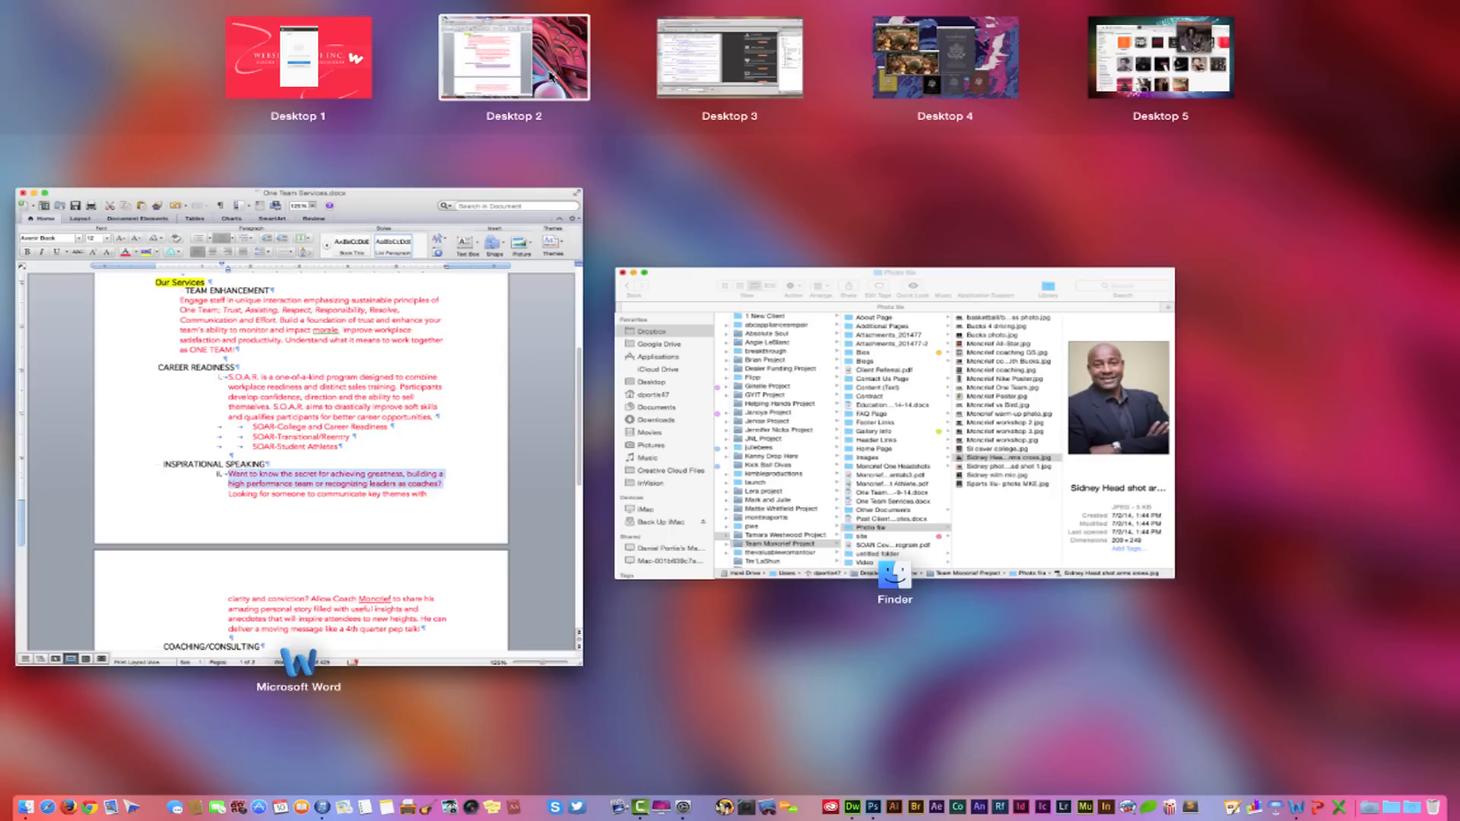
mouse_move(773, 179)
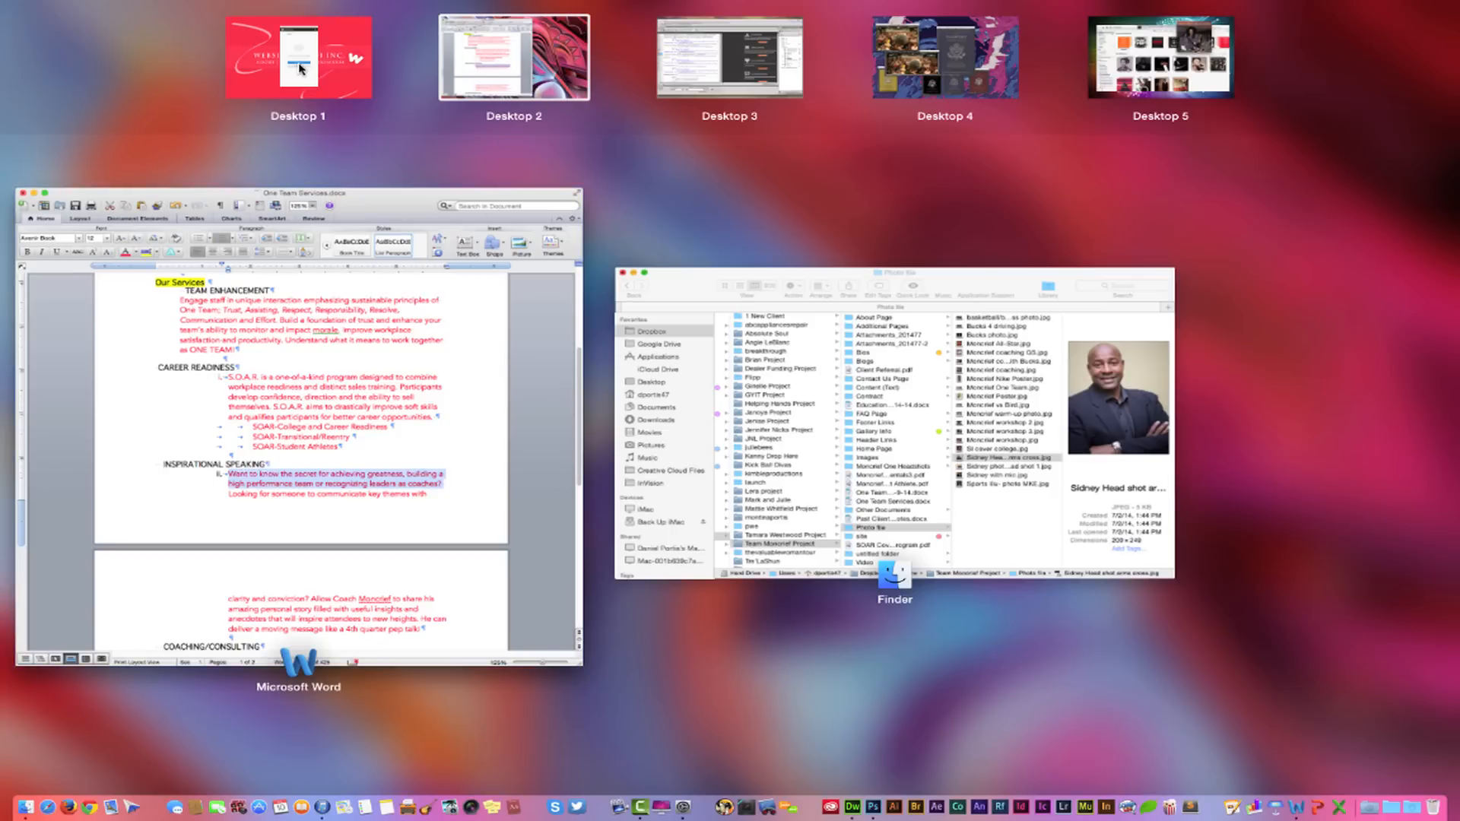
click(298, 56)
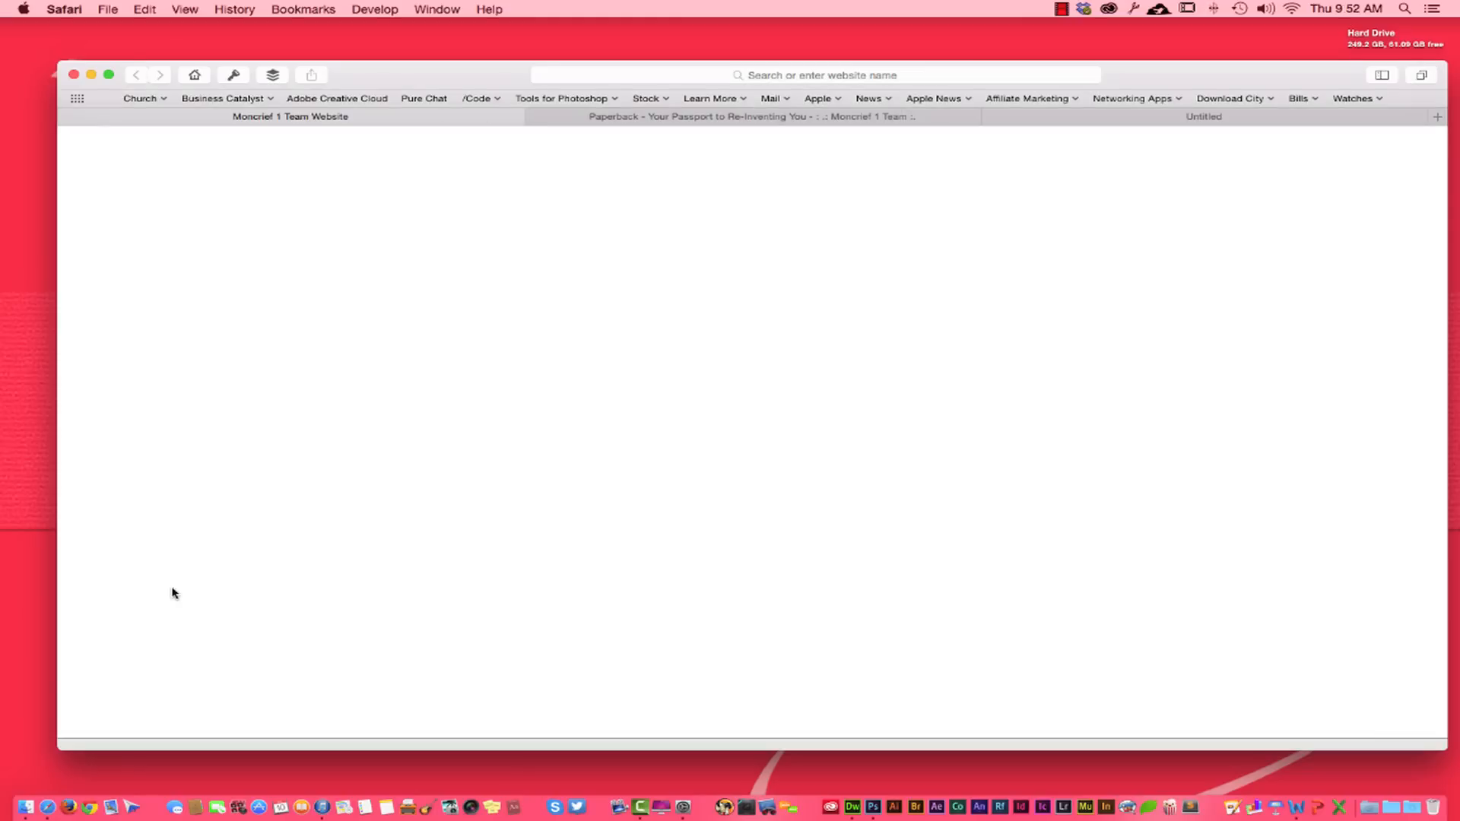
mouse_move(276, 309)
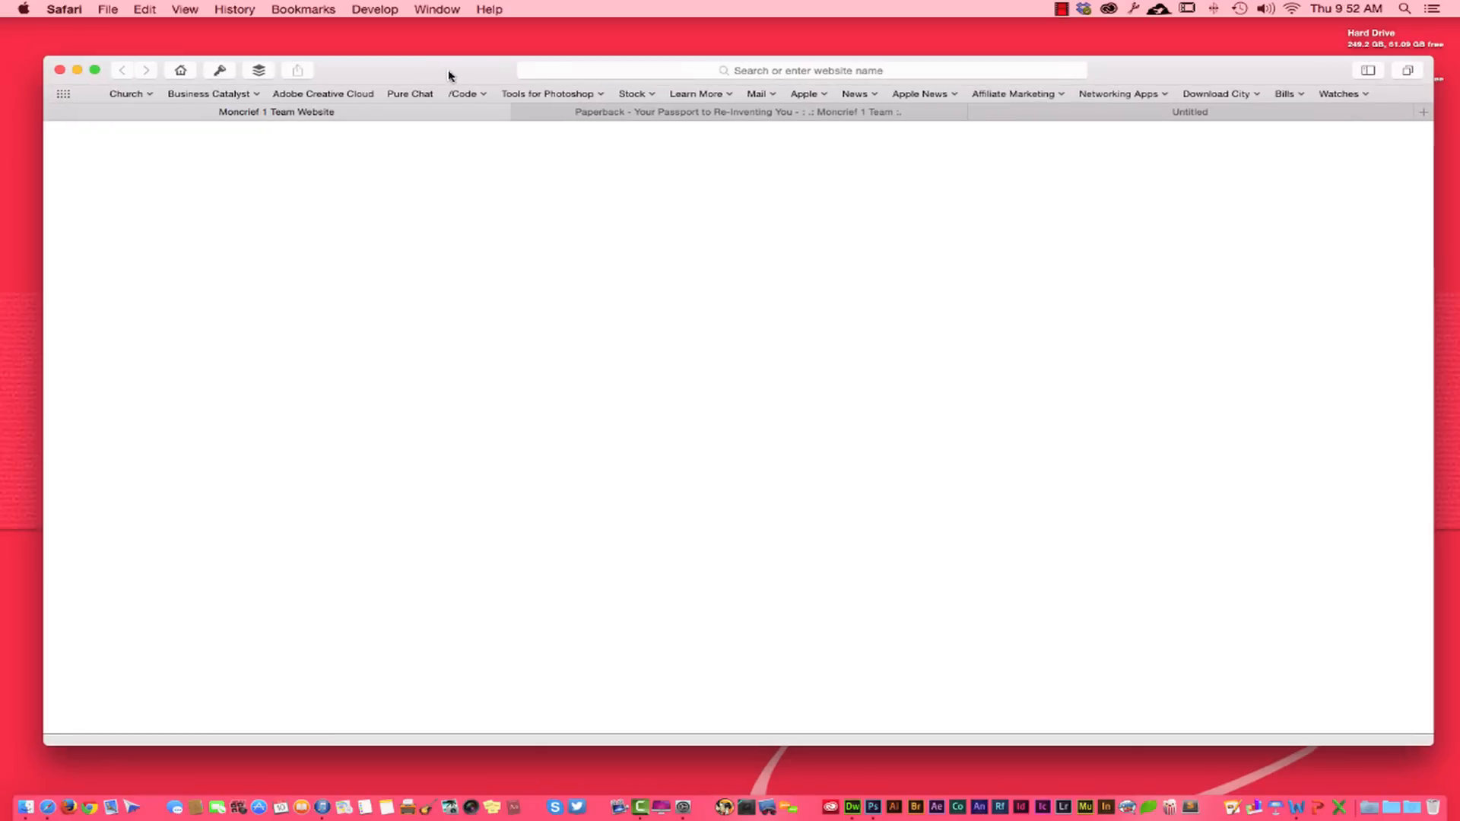
mouse_move(456, 372)
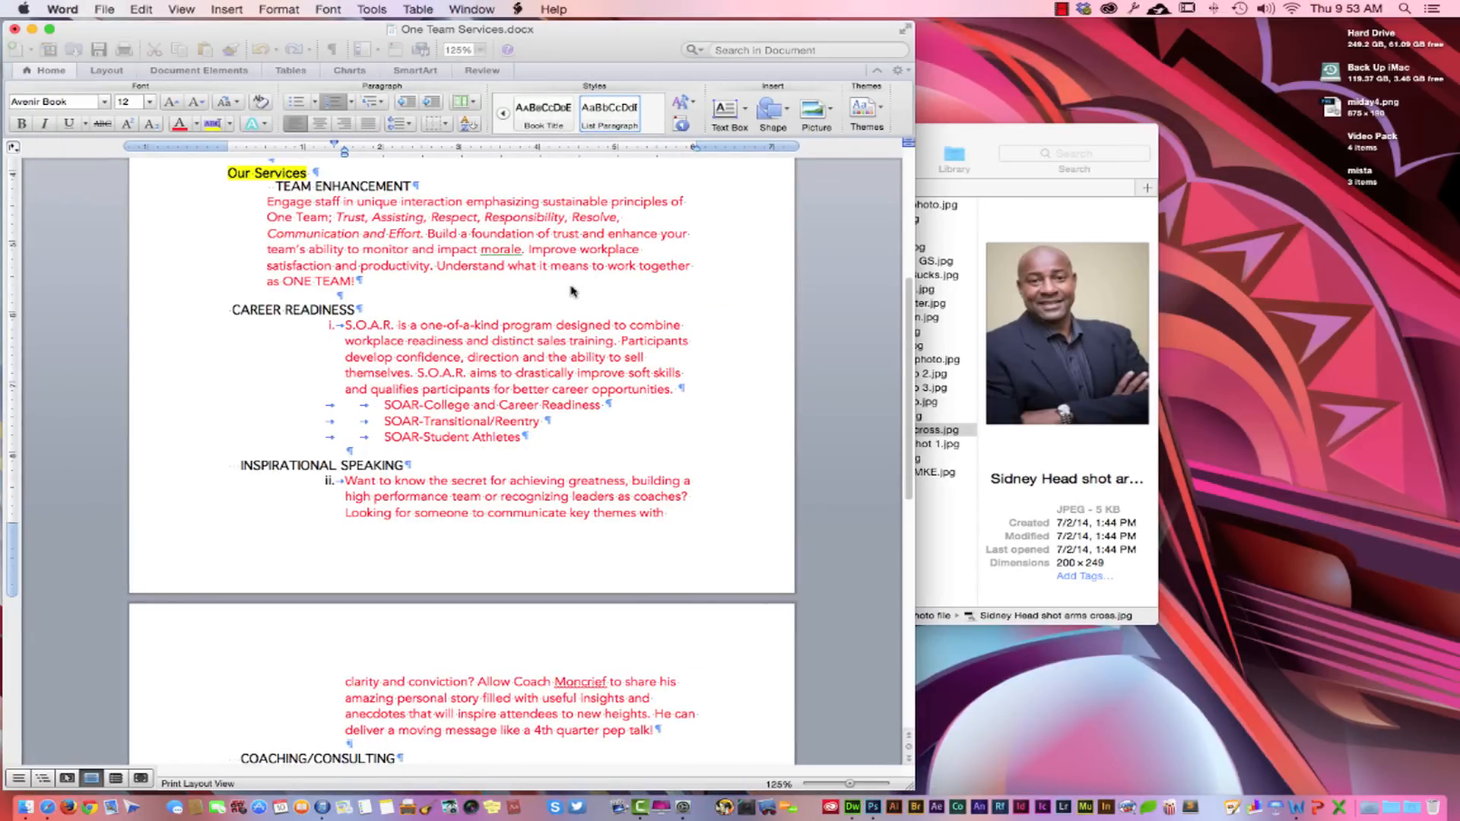
Step: Drag the Inspirational Speaking text into Safari to search it, then return to the site tab
drag(345, 481, 687, 496)
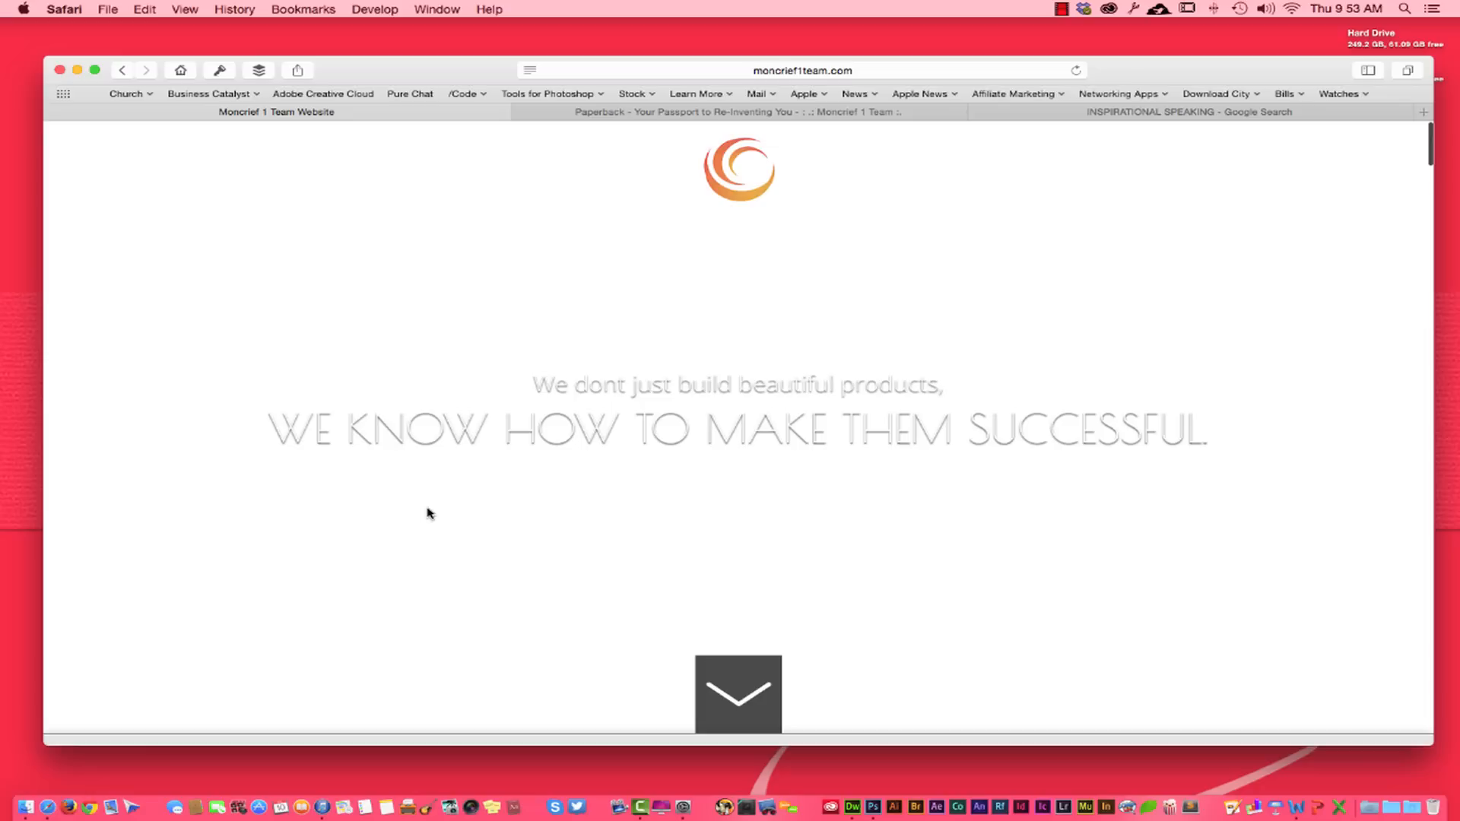
mouse_move(449, 427)
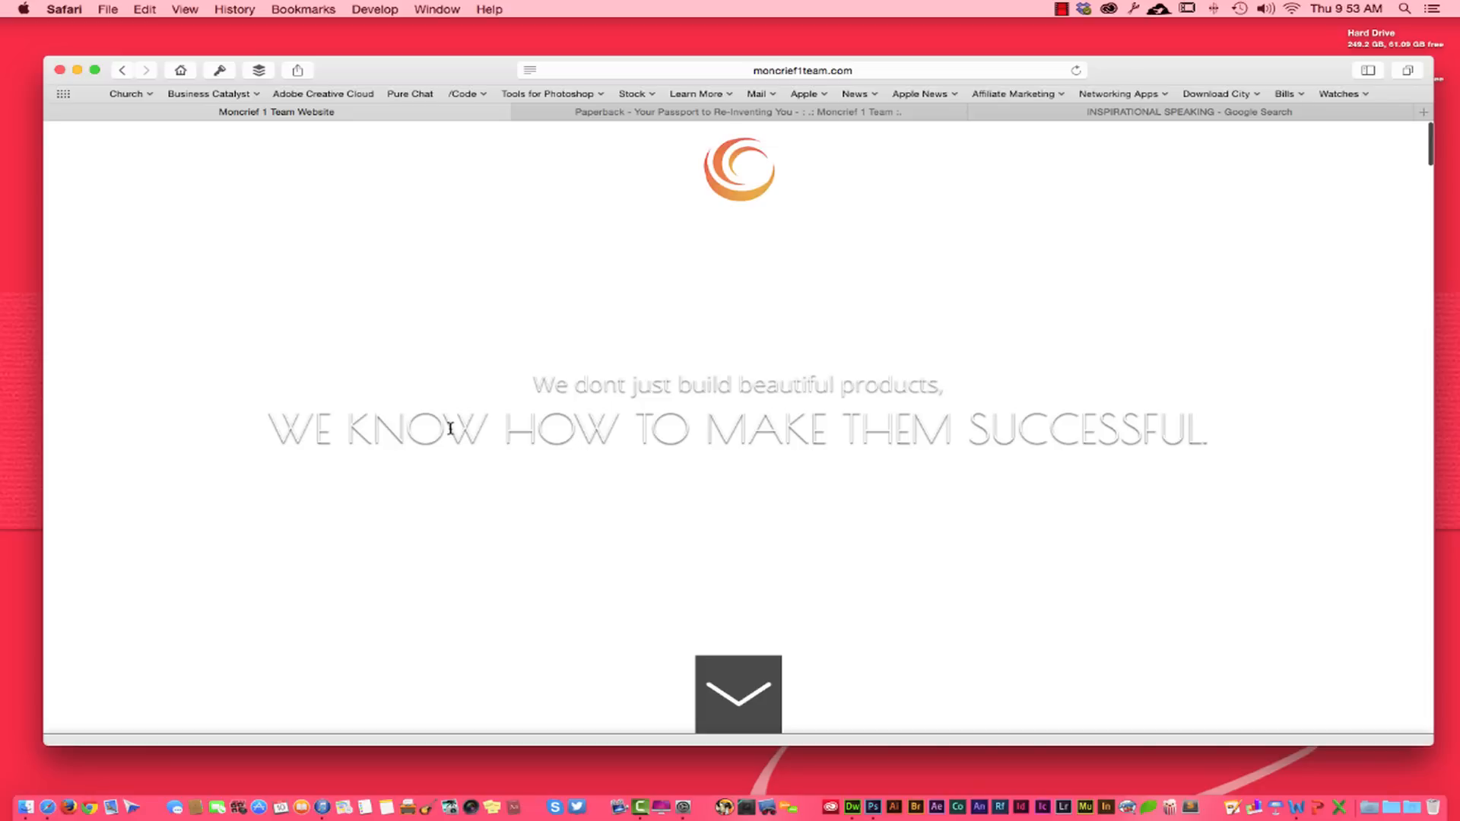
click(735, 112)
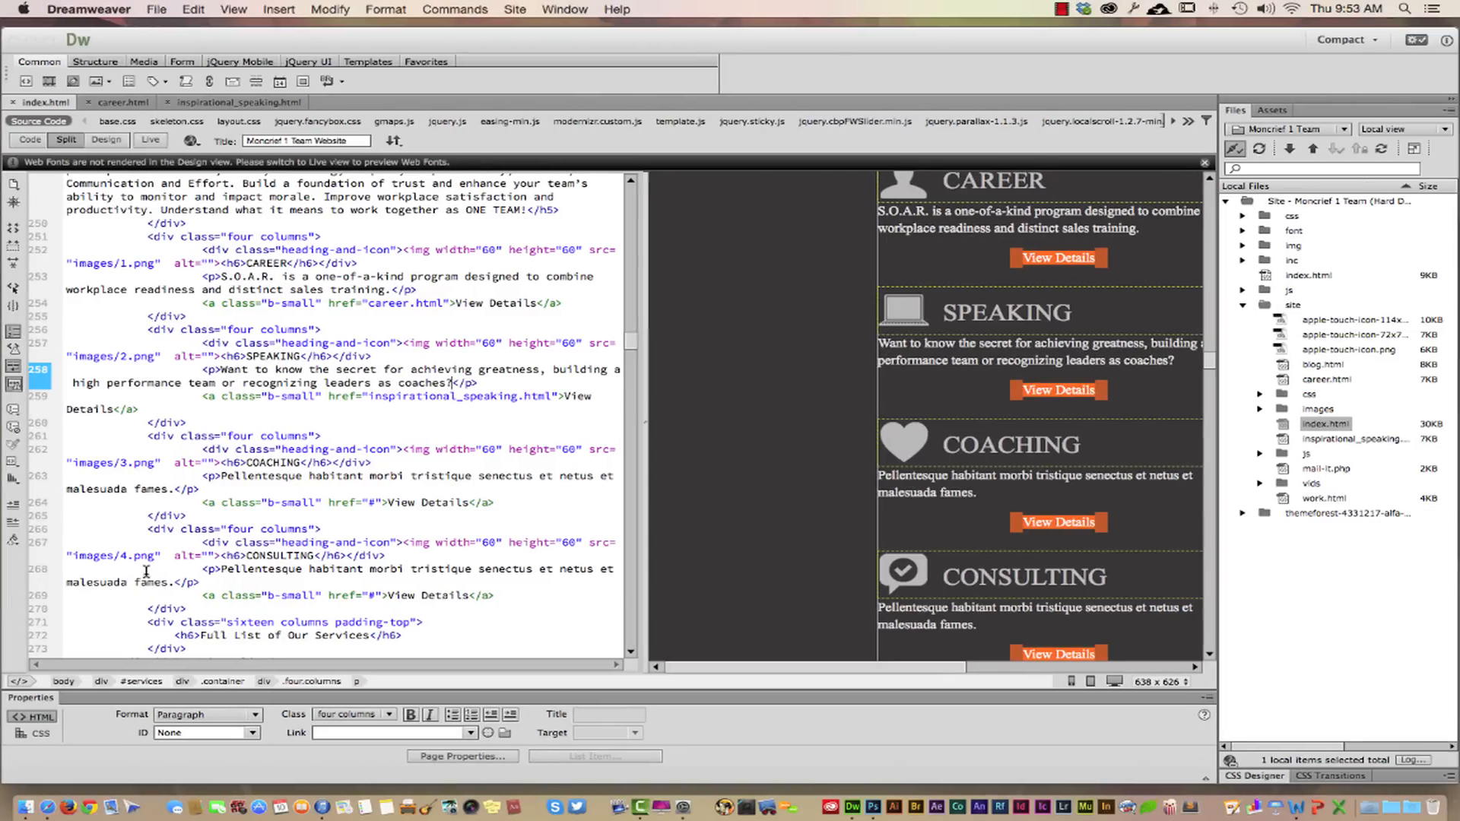
click(873, 808)
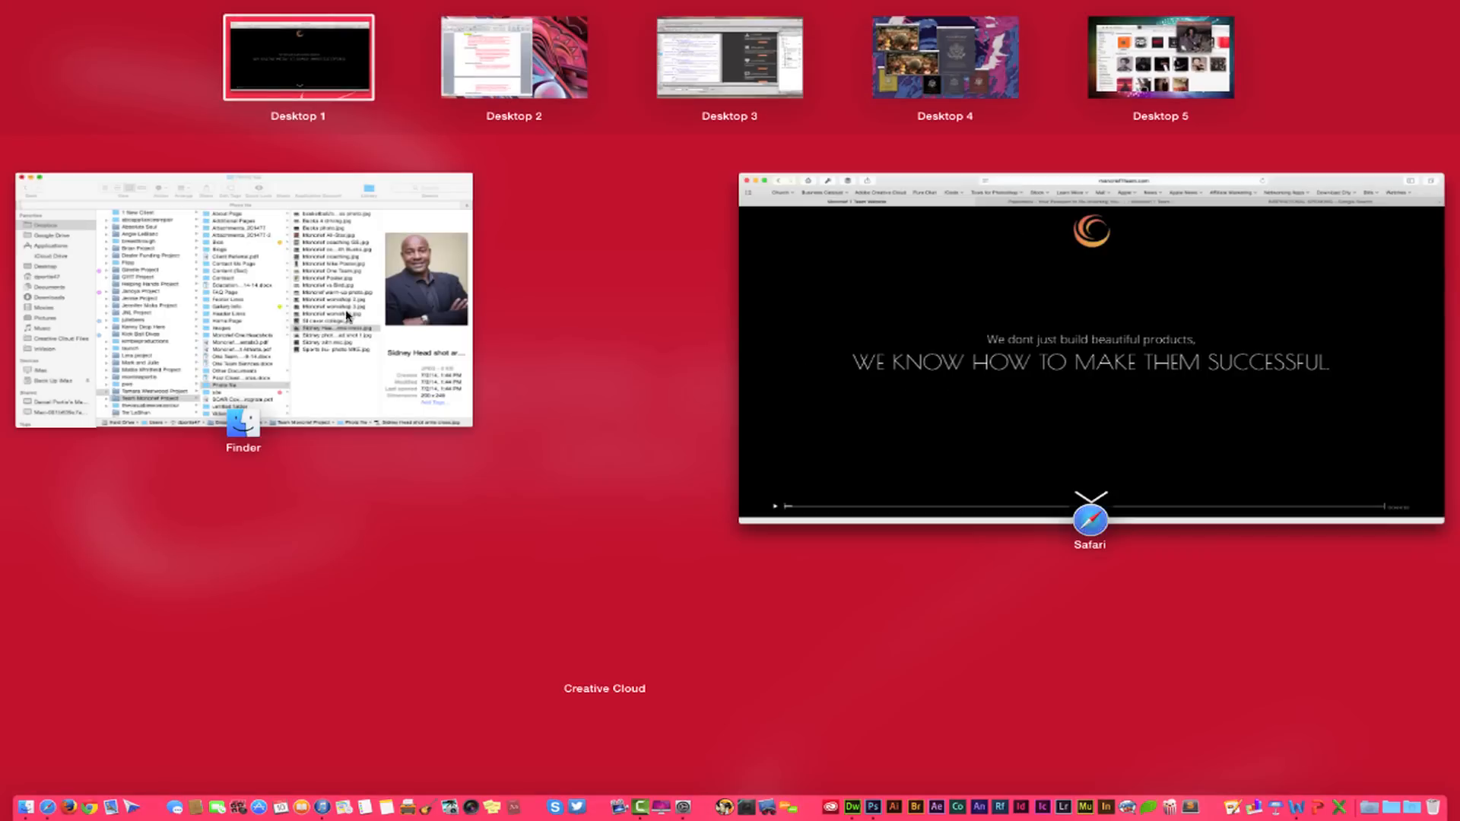
mouse_move(1127, 70)
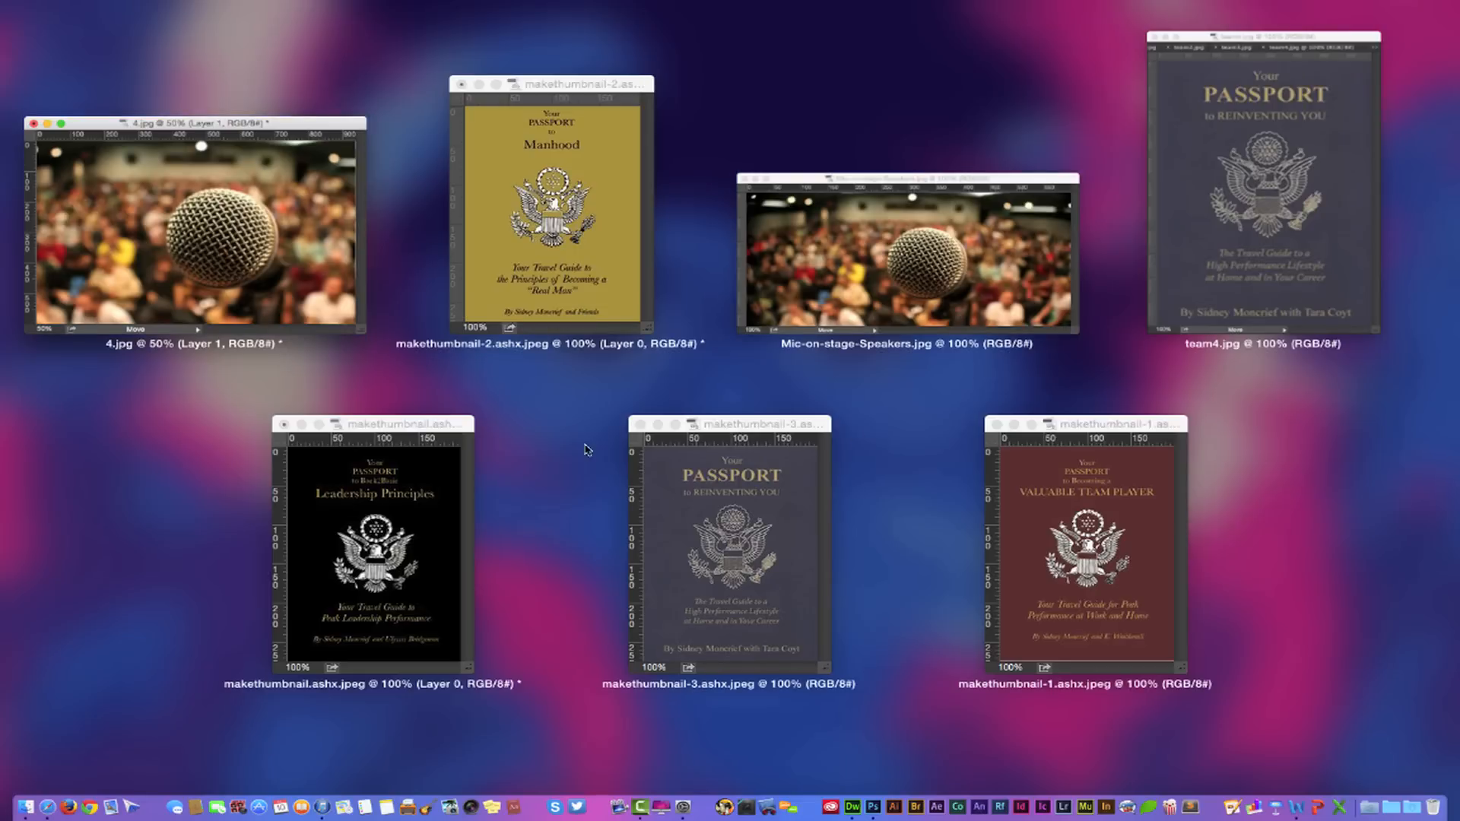
mouse_move(668, 372)
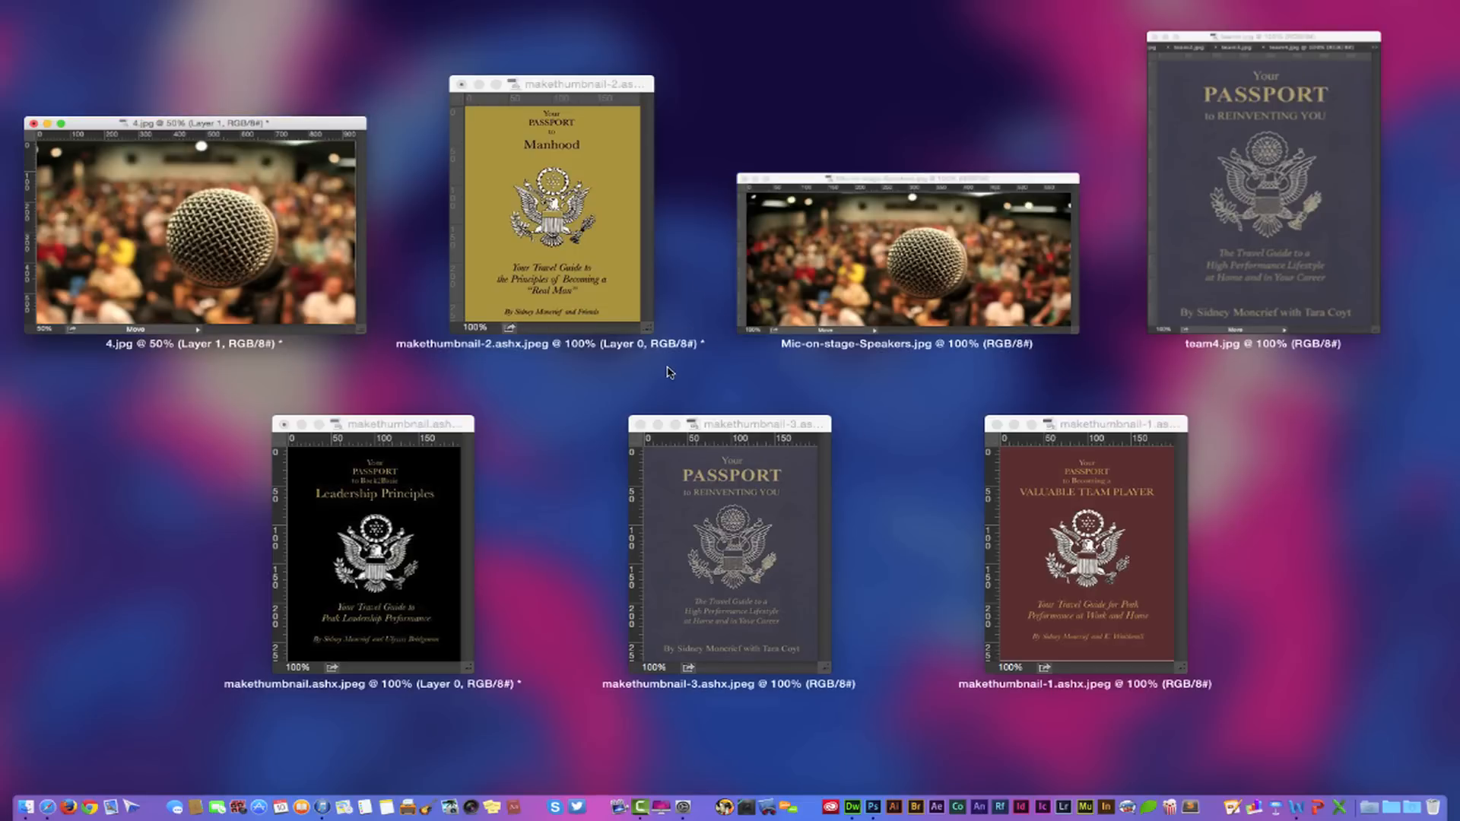
mouse_move(870, 460)
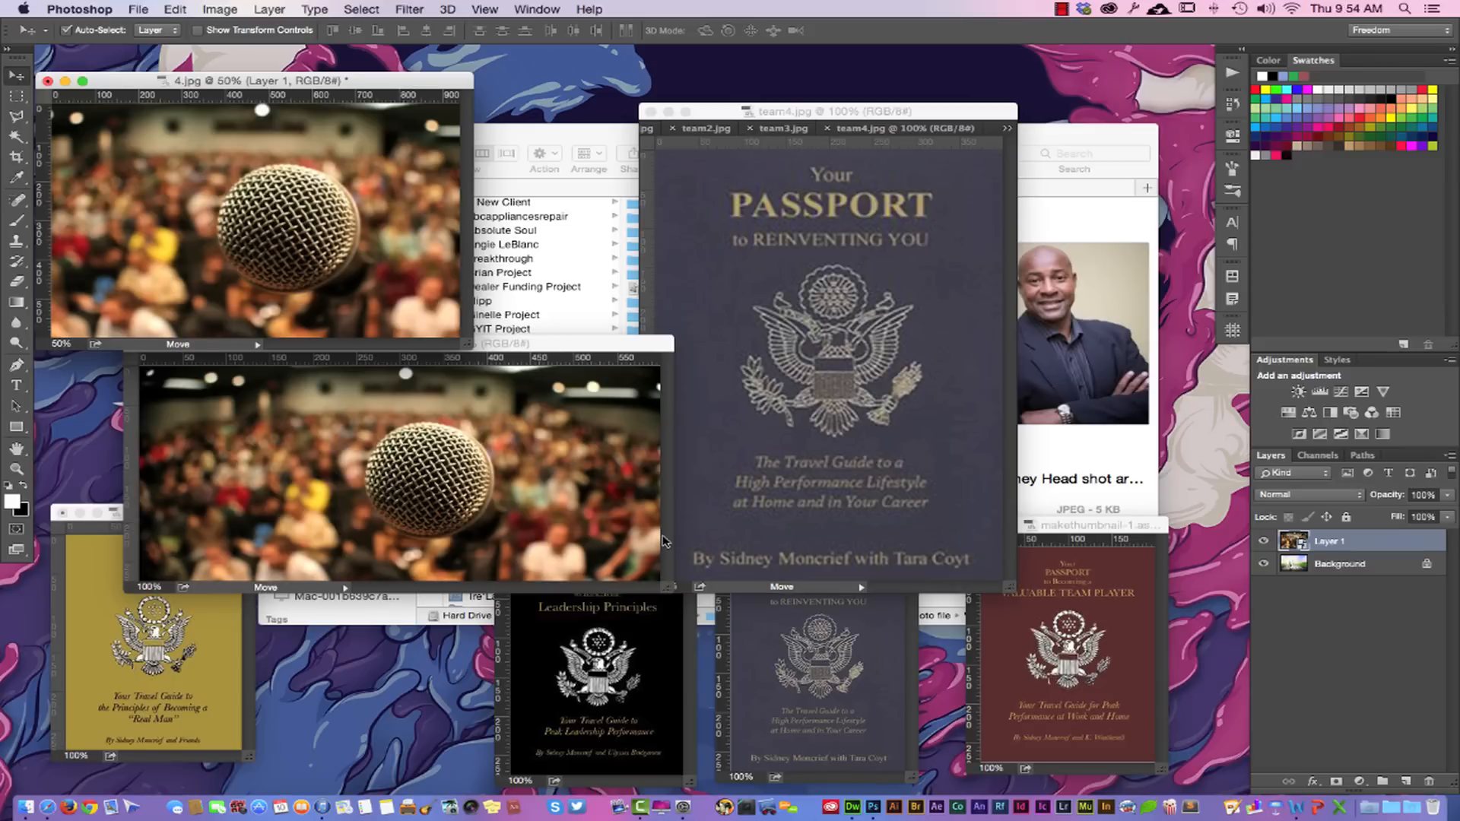
mouse_move(712, 443)
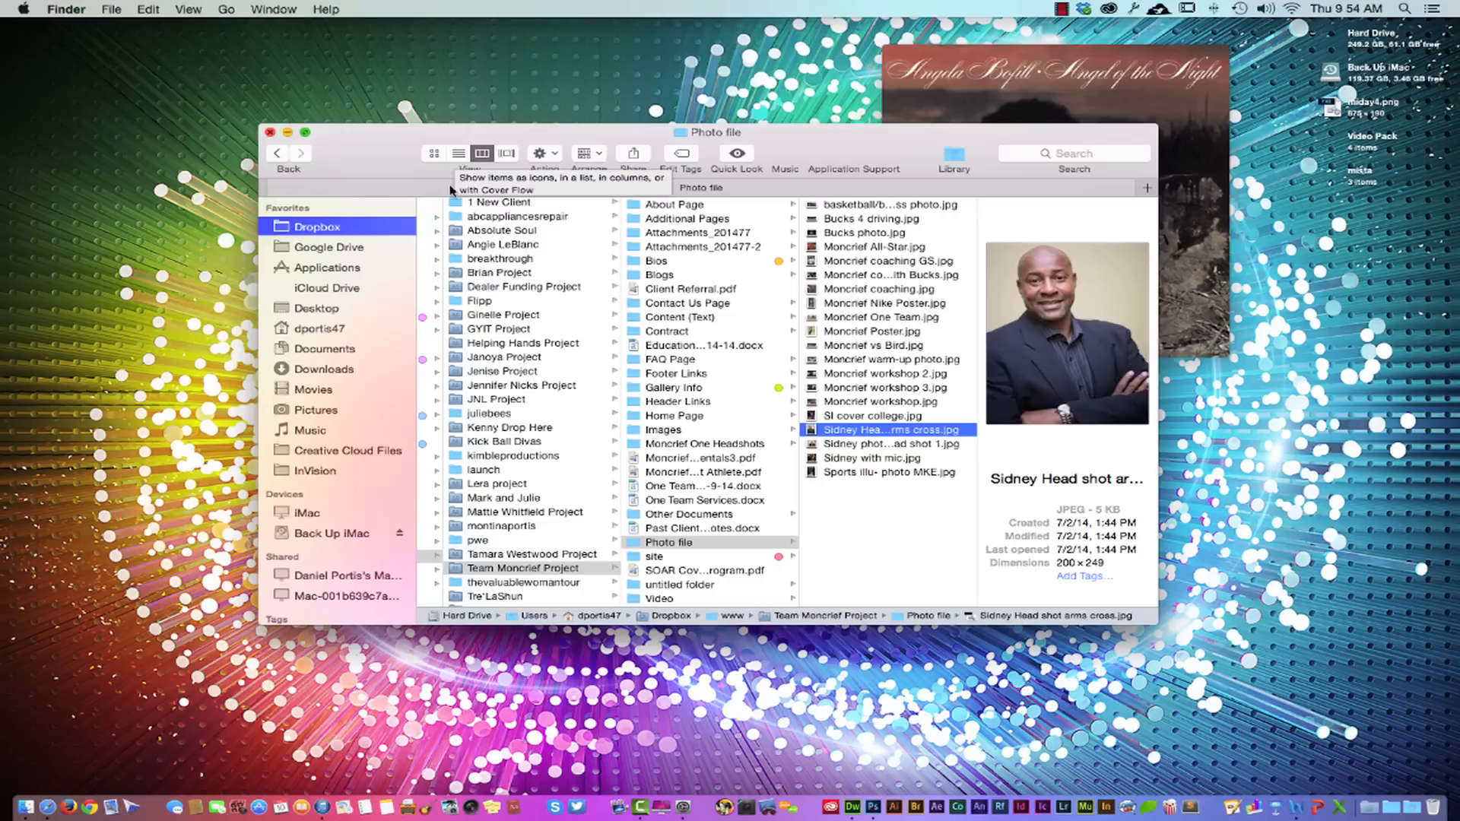
mouse_move(475, 481)
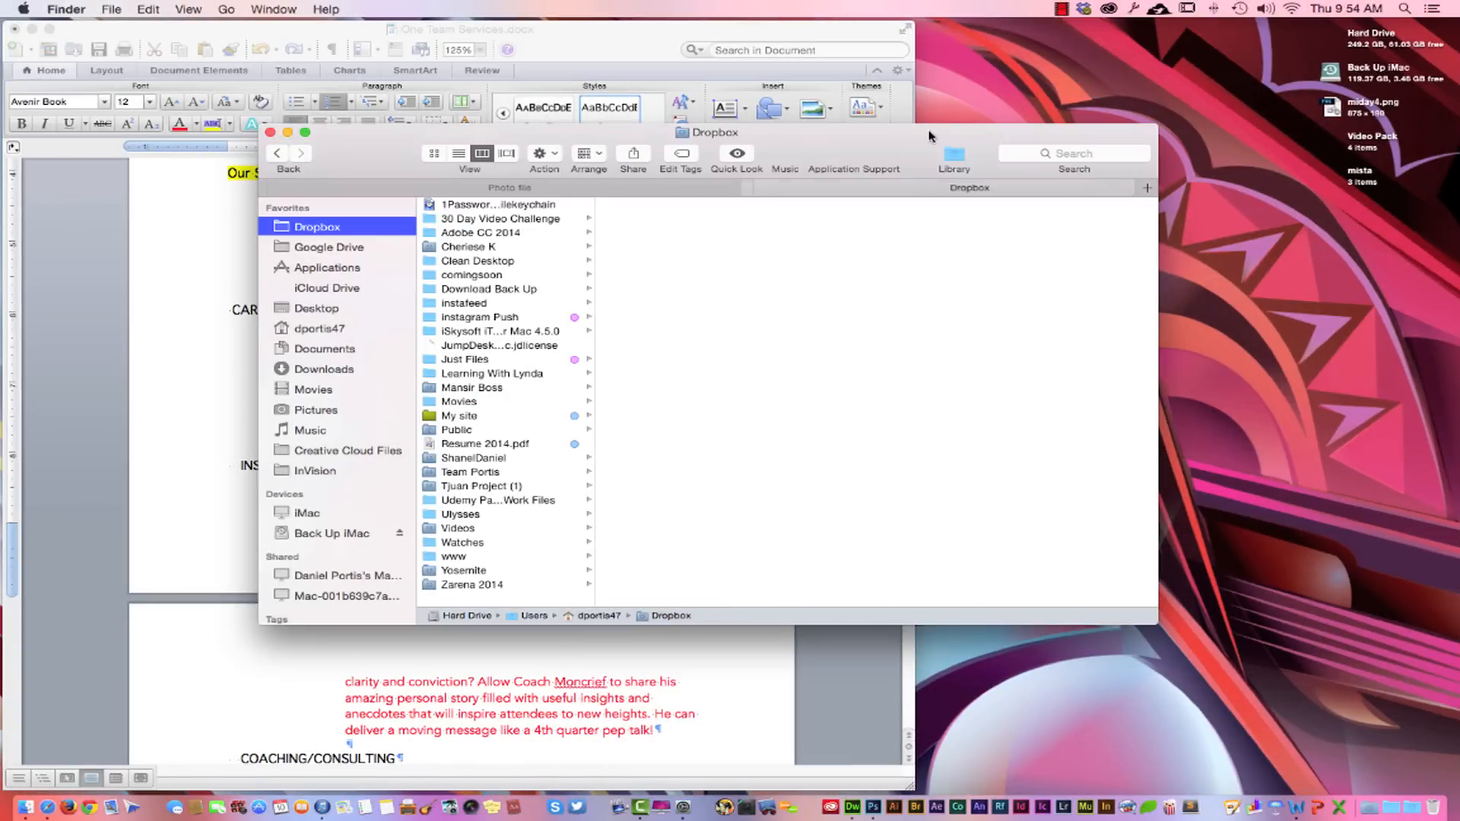
Step: Create a new Finder window on the Dropbox folder and return to Desktop 1 with Safari
key(cmd+n)
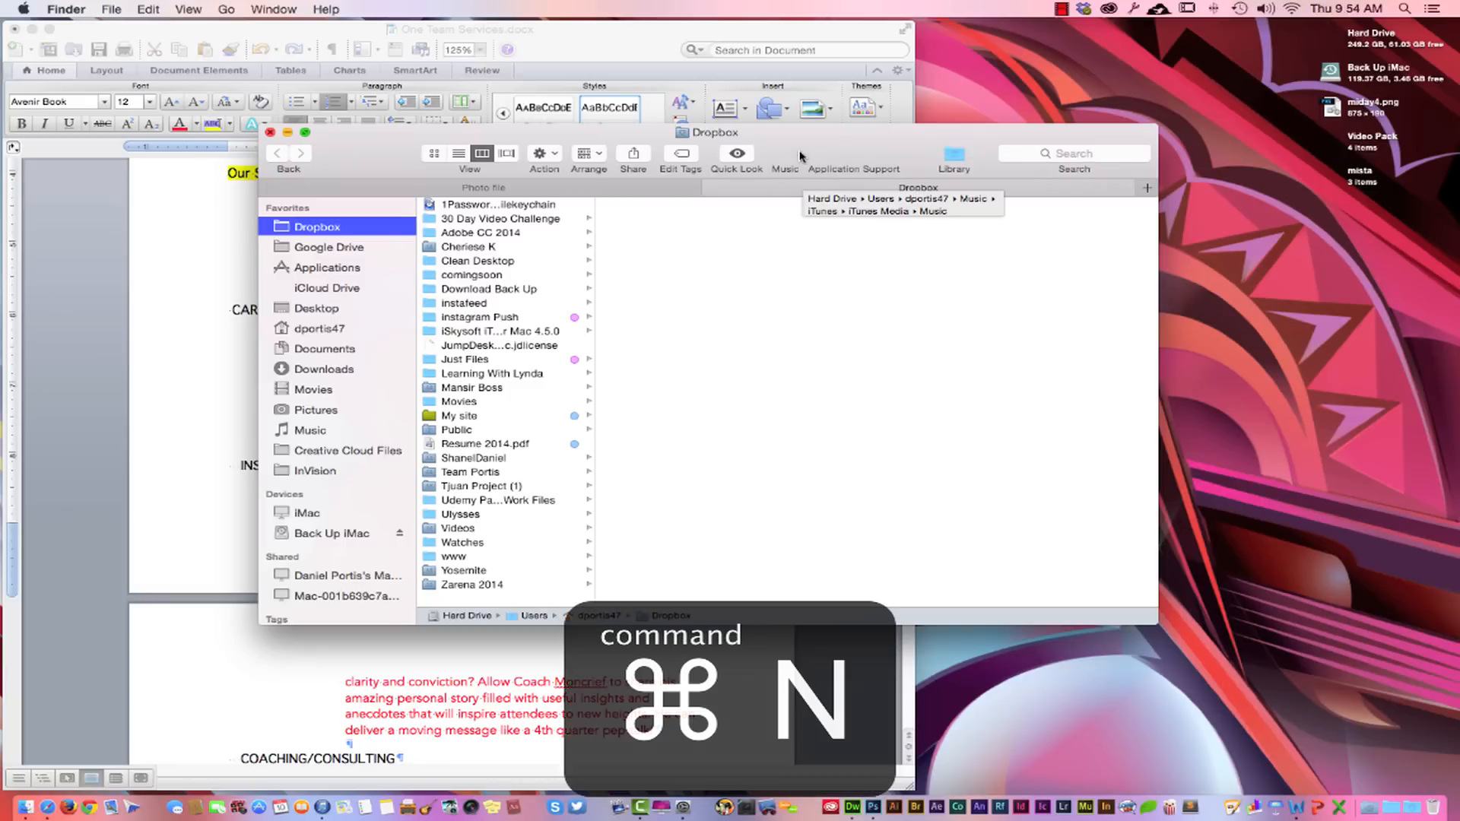
key(cmd+n)
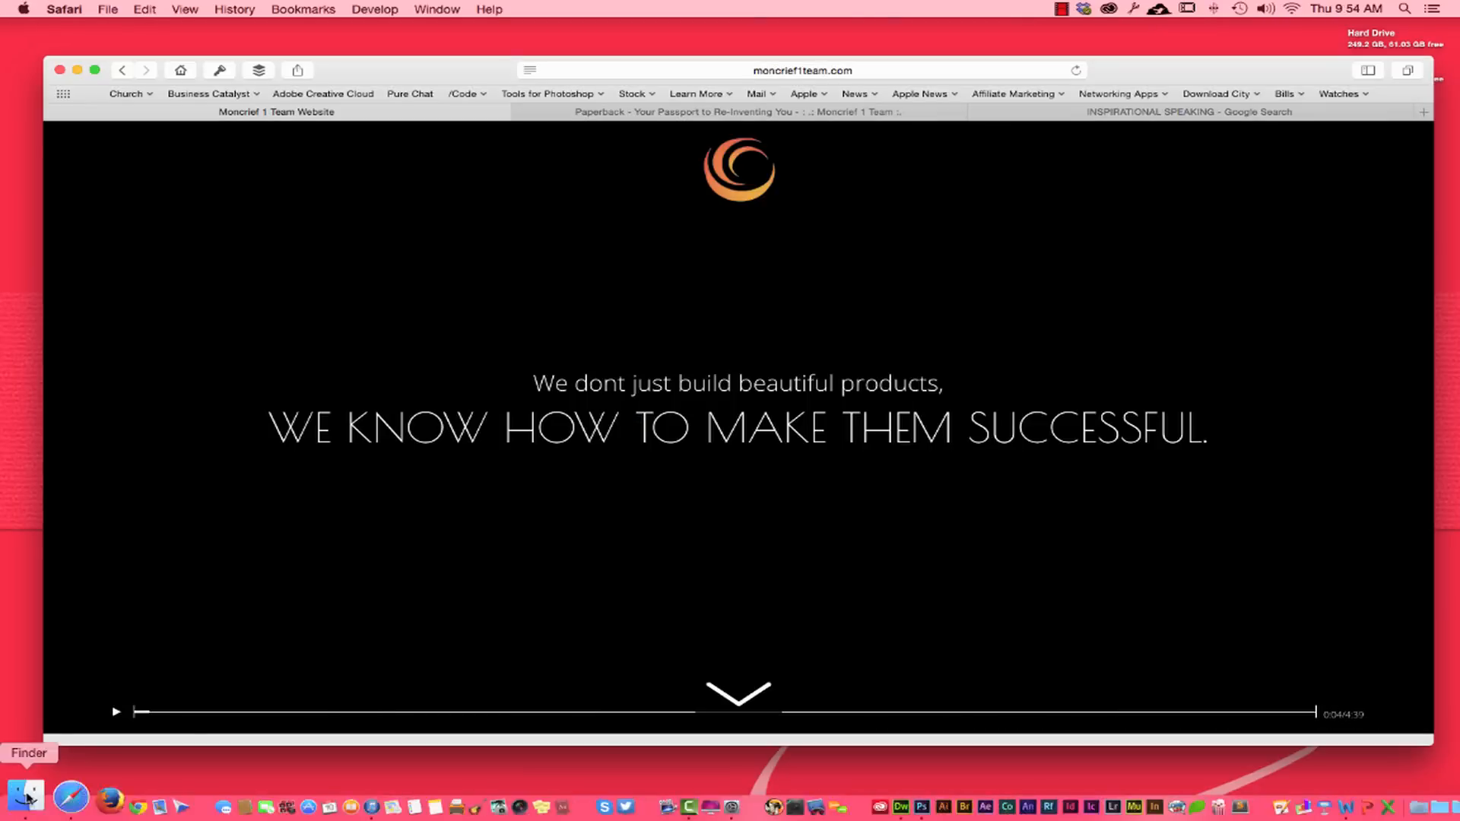
Step: Check the Finder Dock icon's menu, then show all five desktops in Mission Control
right_click(26, 797)
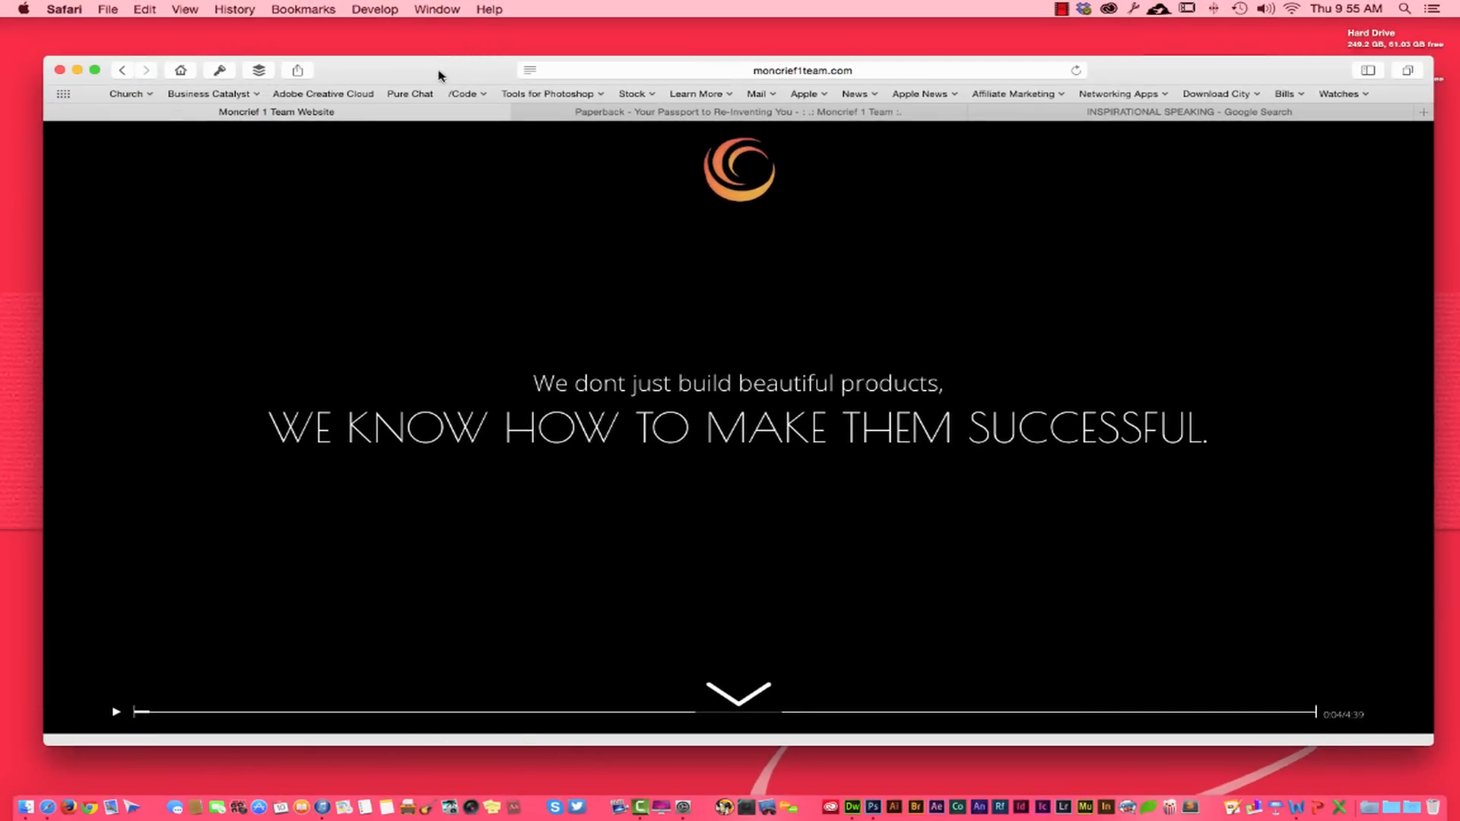
click(409, 93)
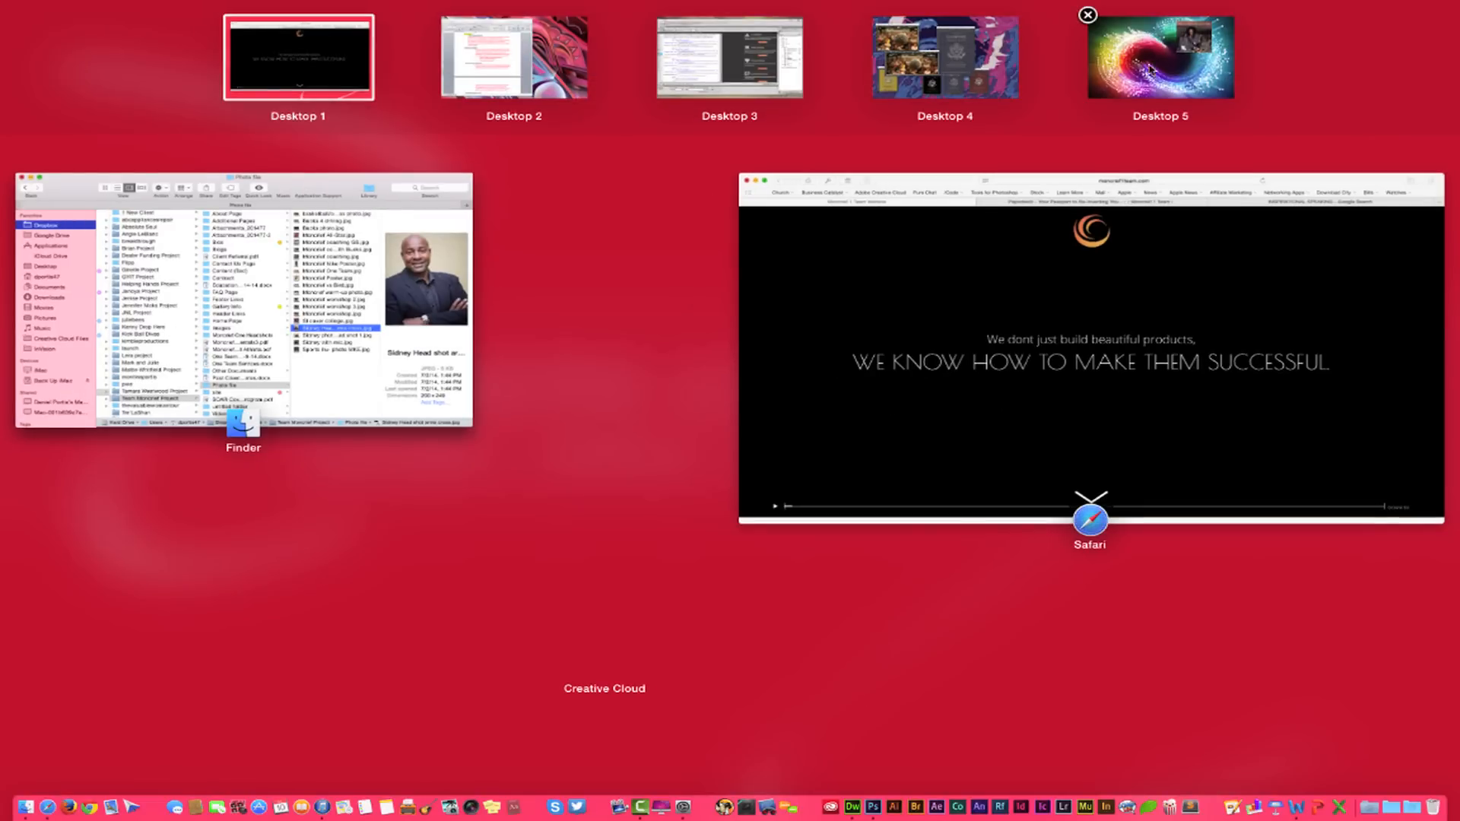
mouse_move(737, 75)
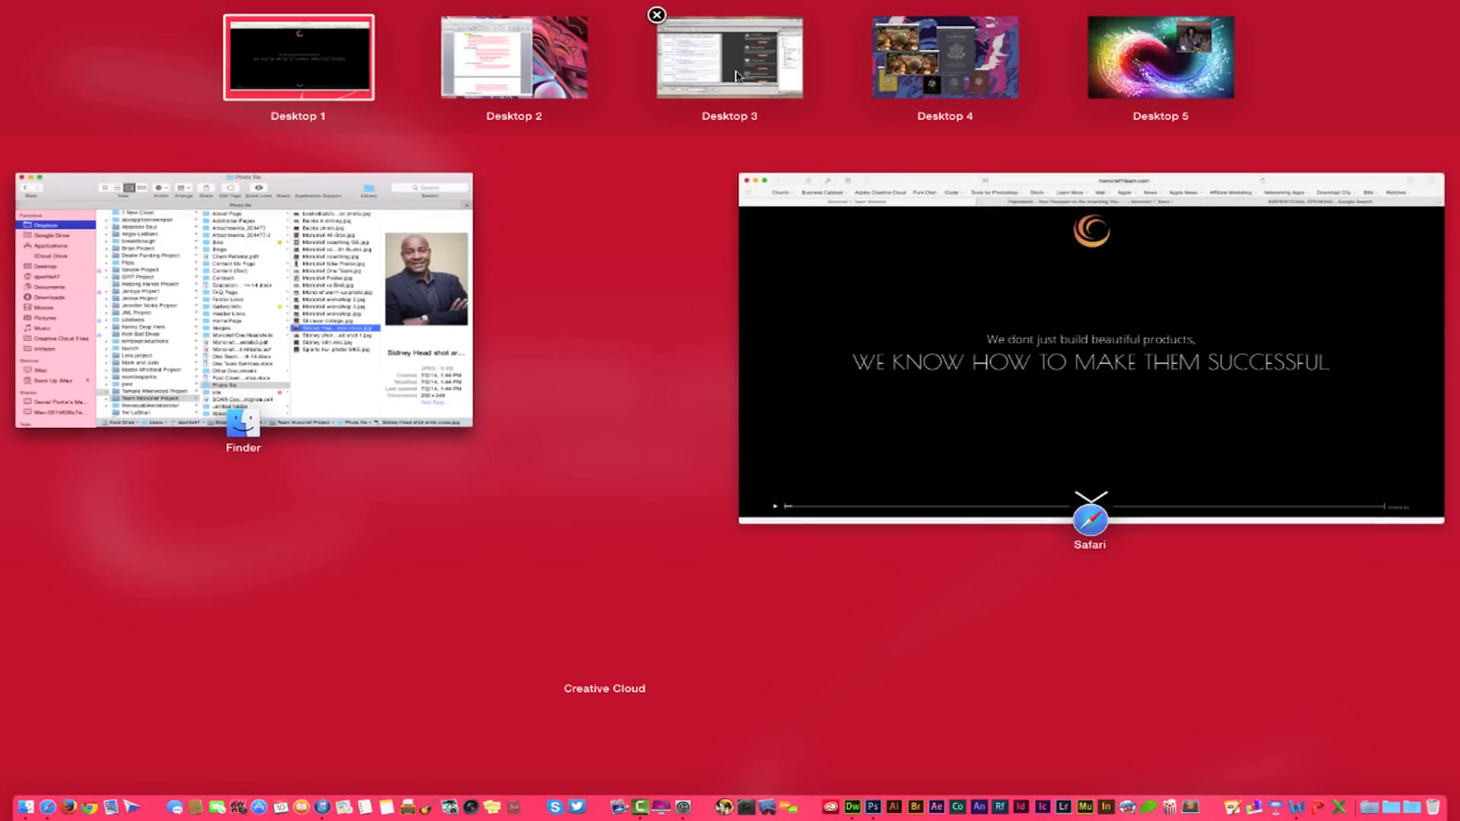
mouse_move(1173, 67)
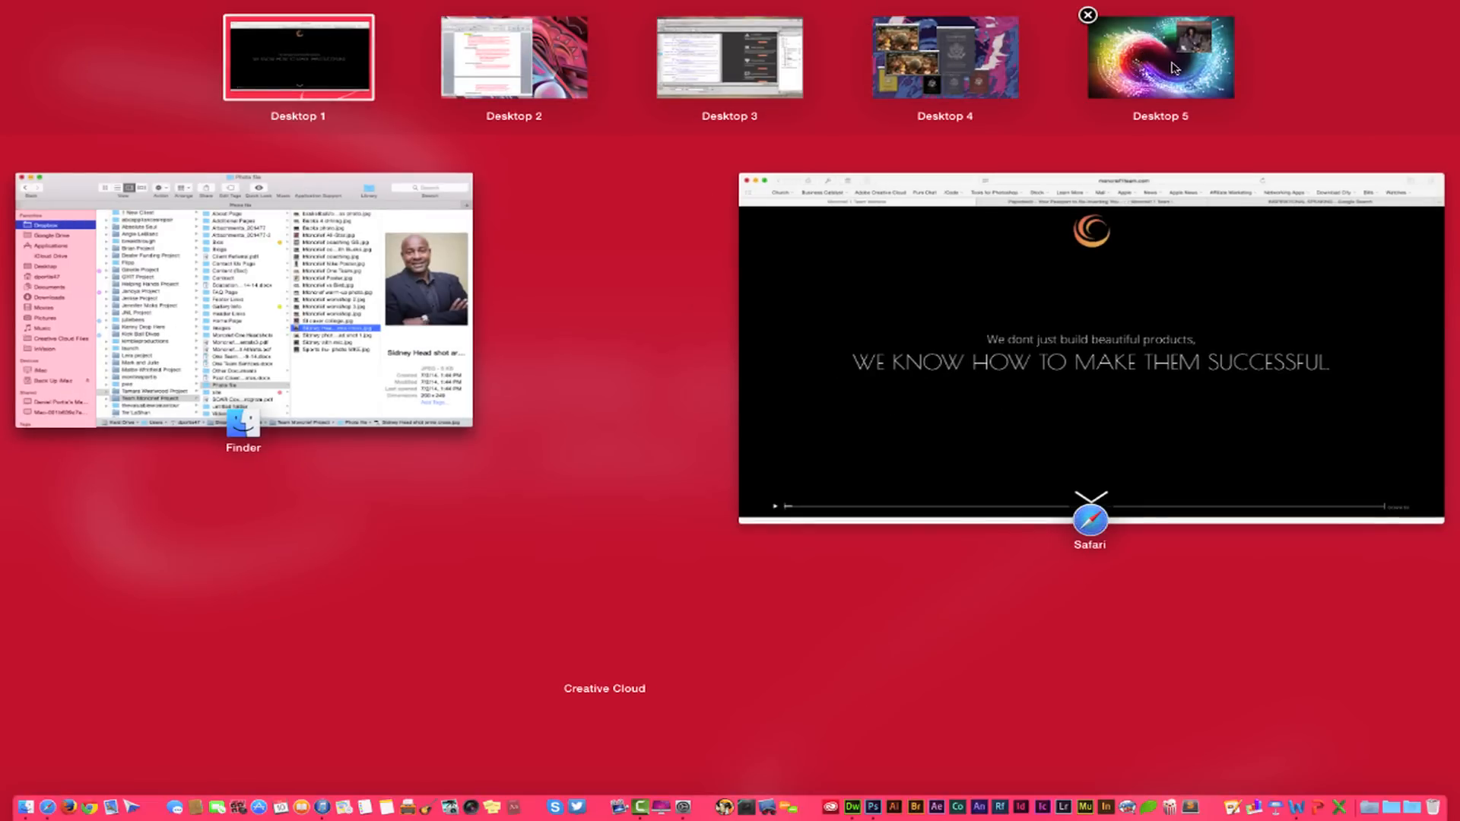
mouse_move(901, 767)
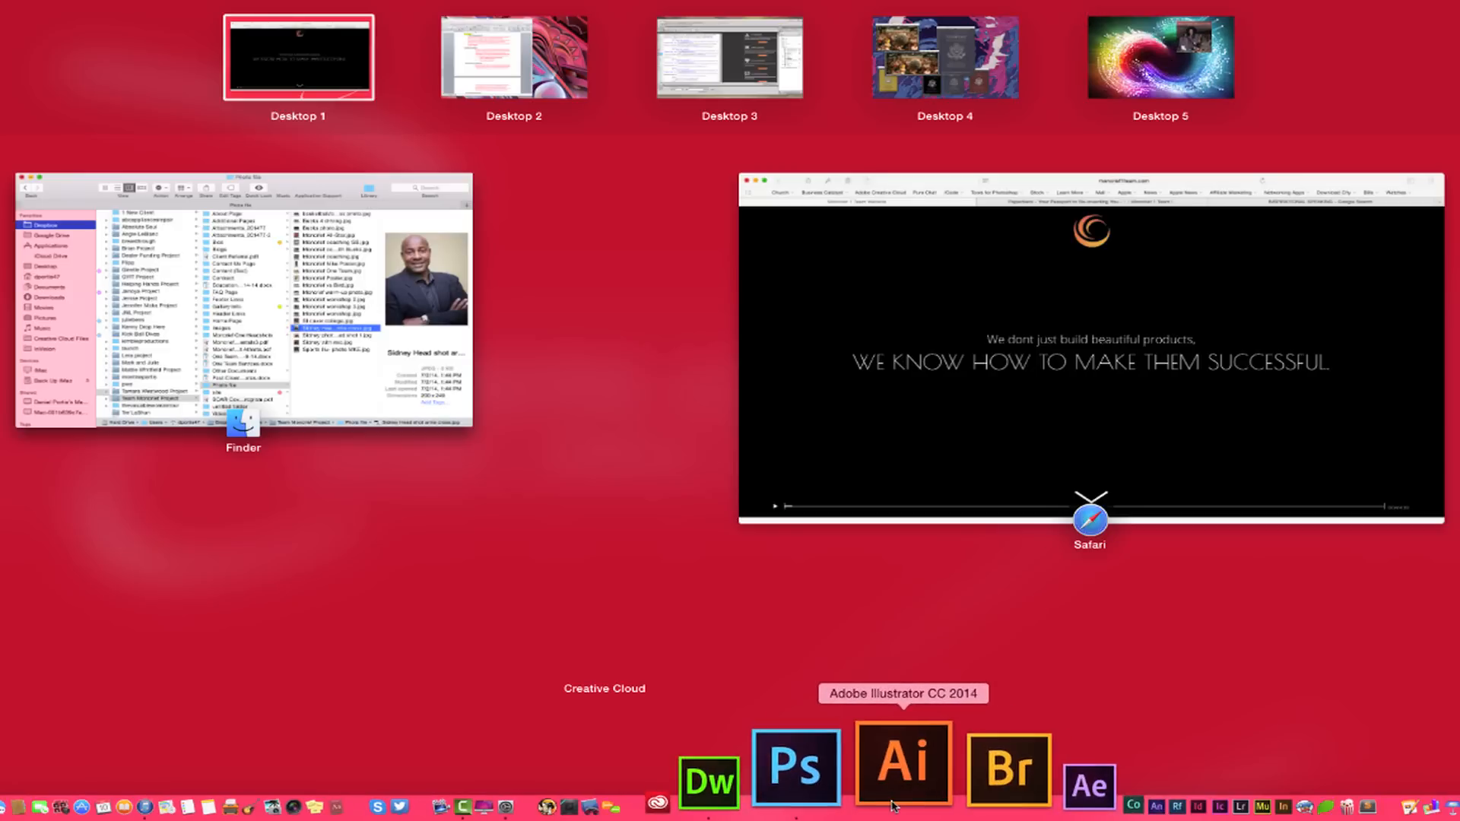
mouse_move(910, 399)
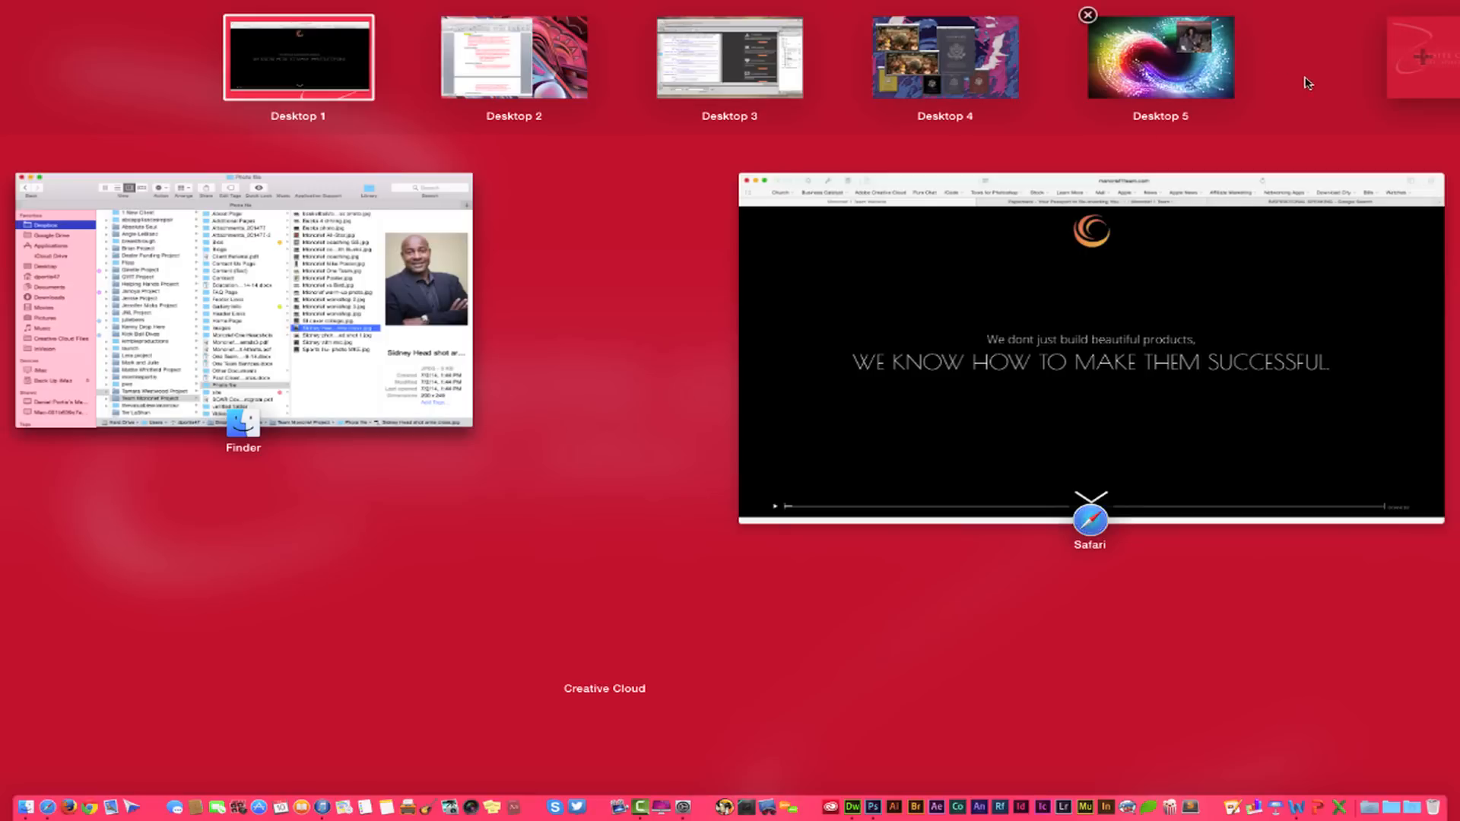
mouse_move(1428, 53)
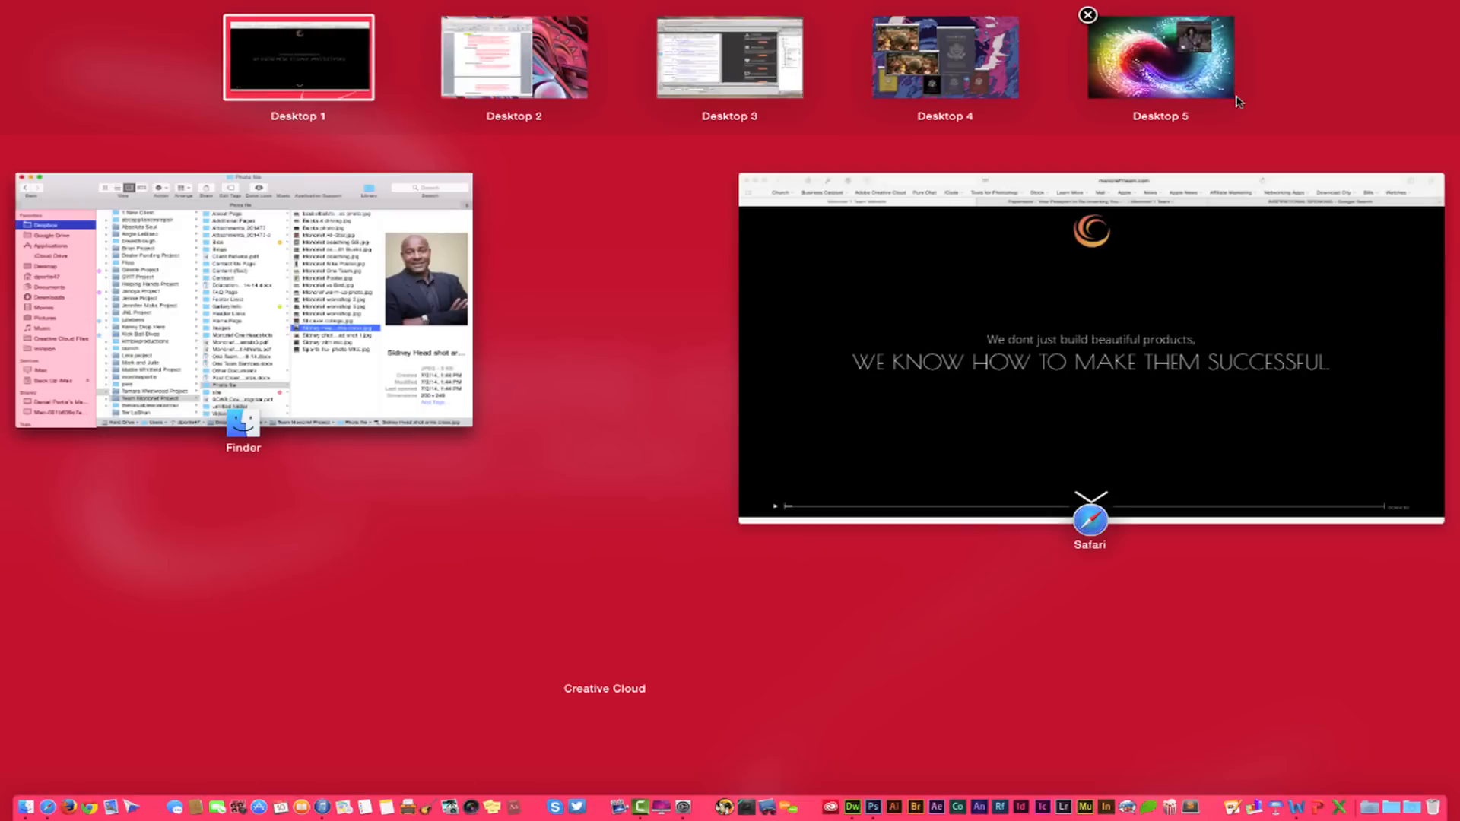
mouse_move(1141, 86)
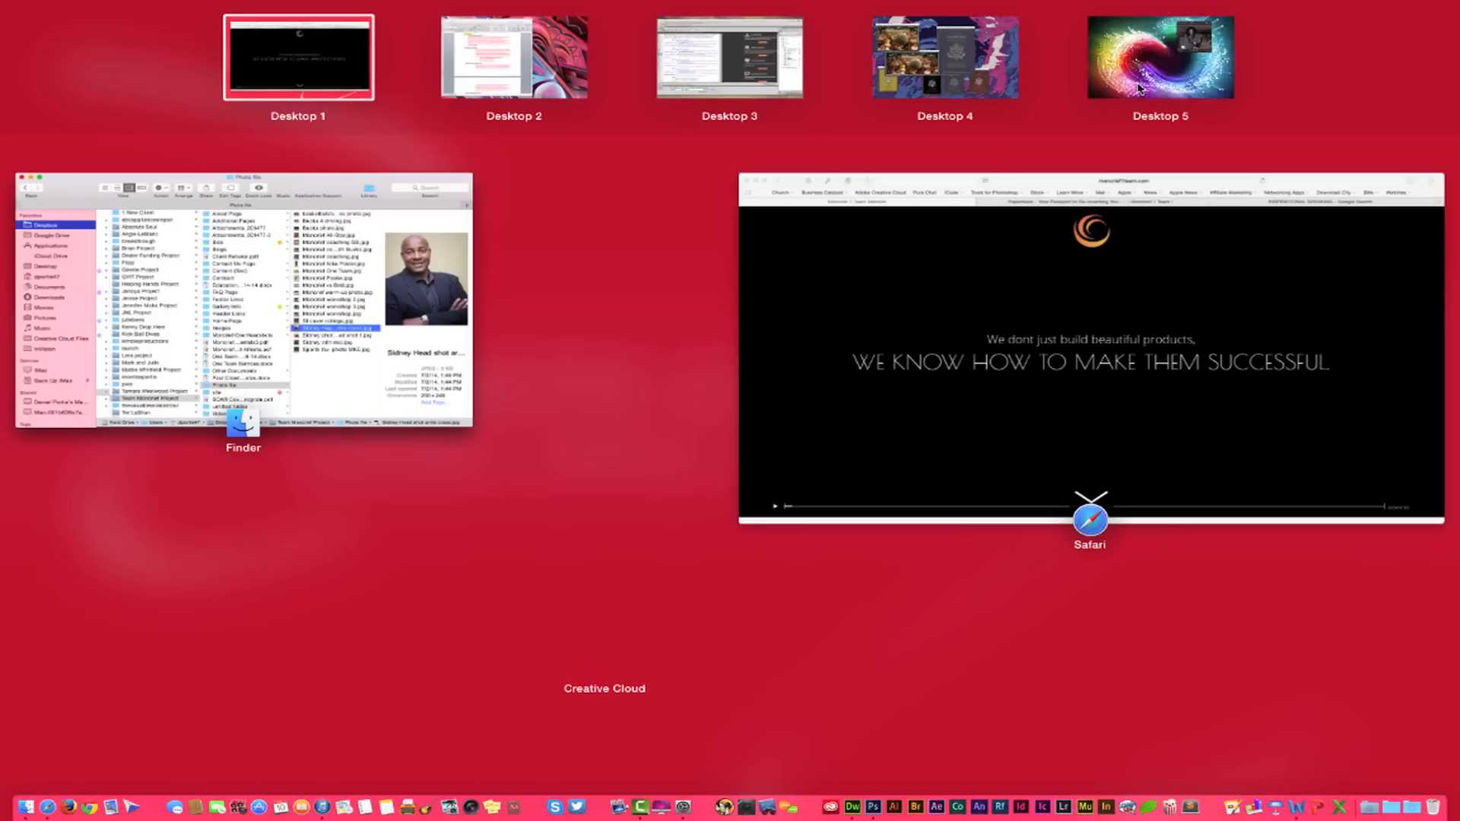
Step: Switch to Desktop 5 with the Finder Photo file window and iTunes album artwork
click(298, 57)
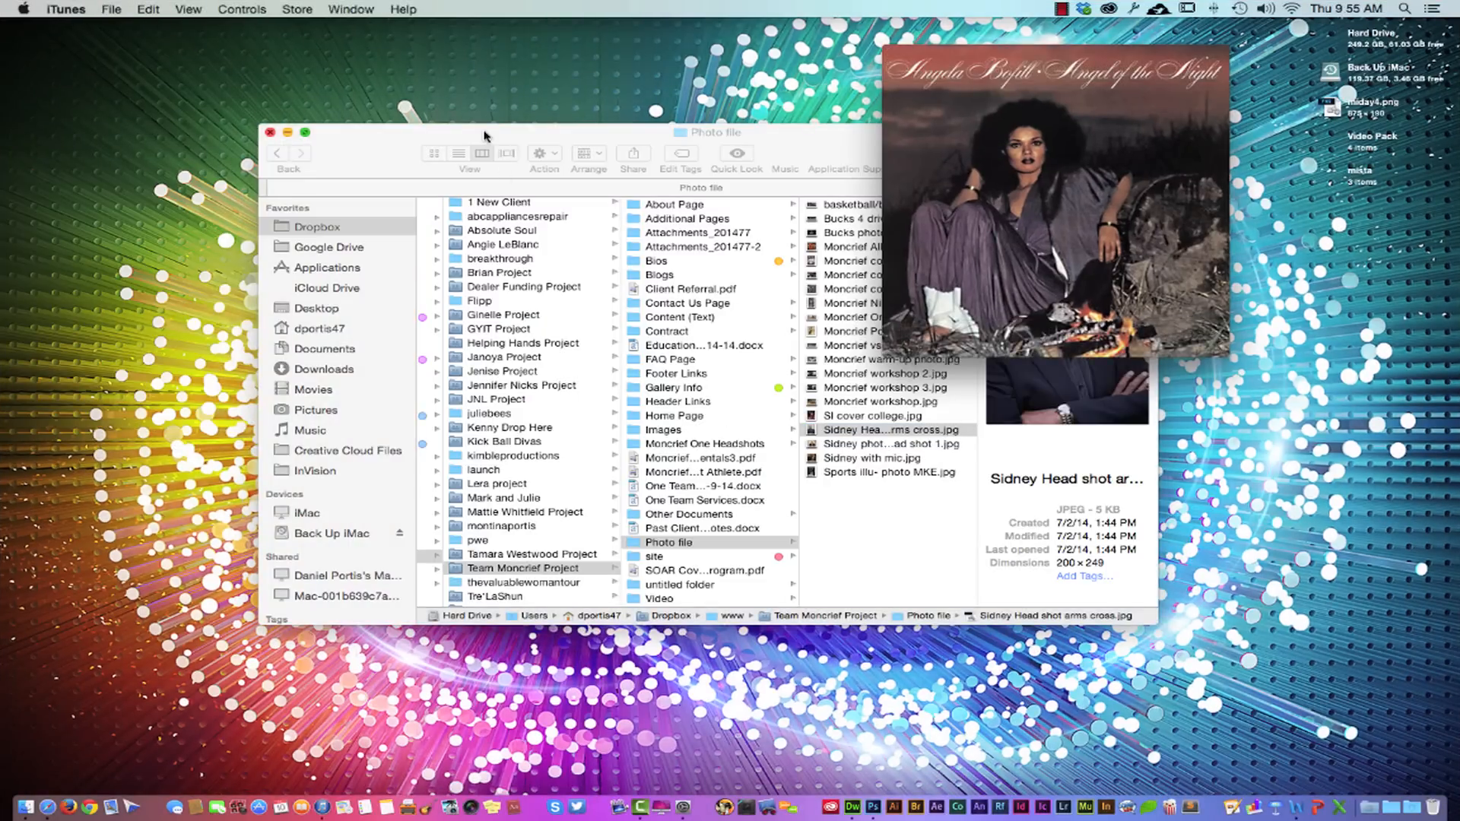